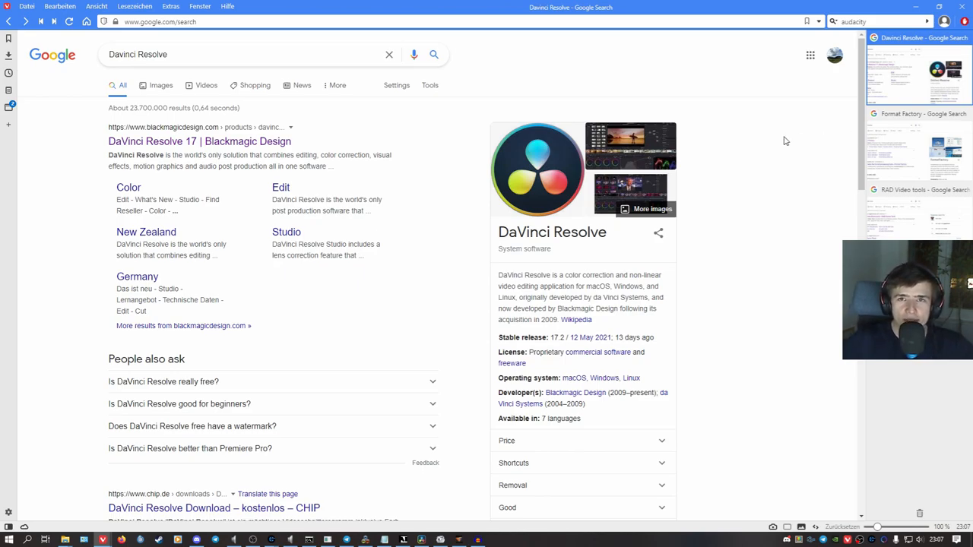
mouse_move(757, 145)
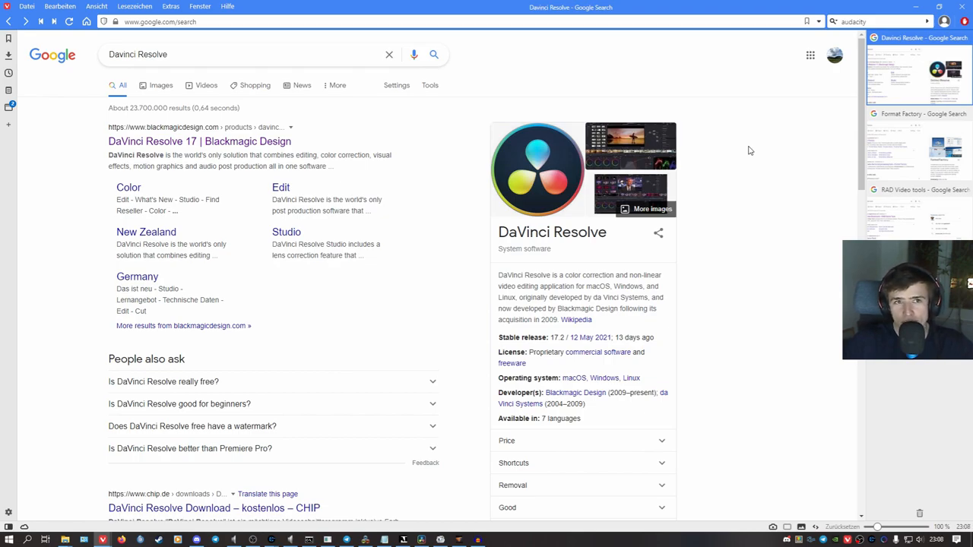
mouse_move(738, 173)
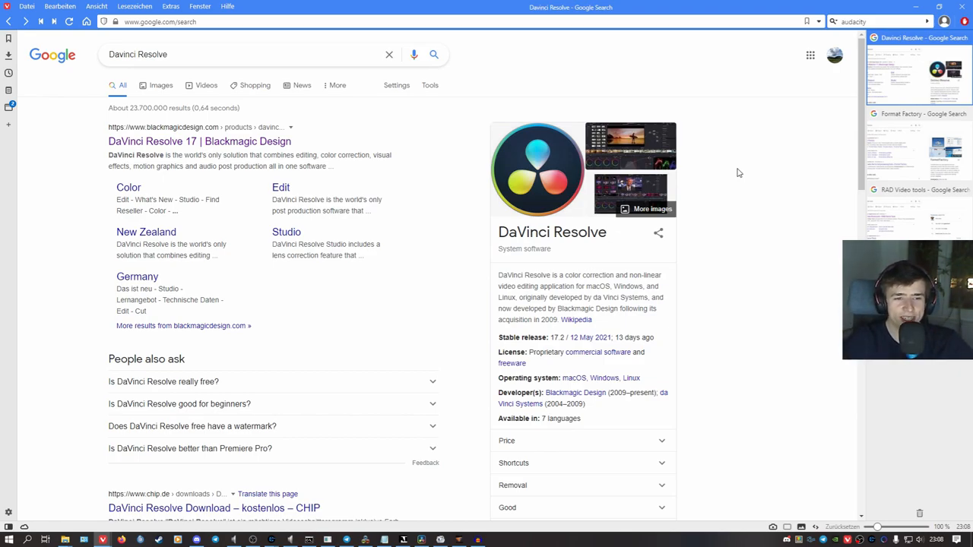
mouse_move(757, 180)
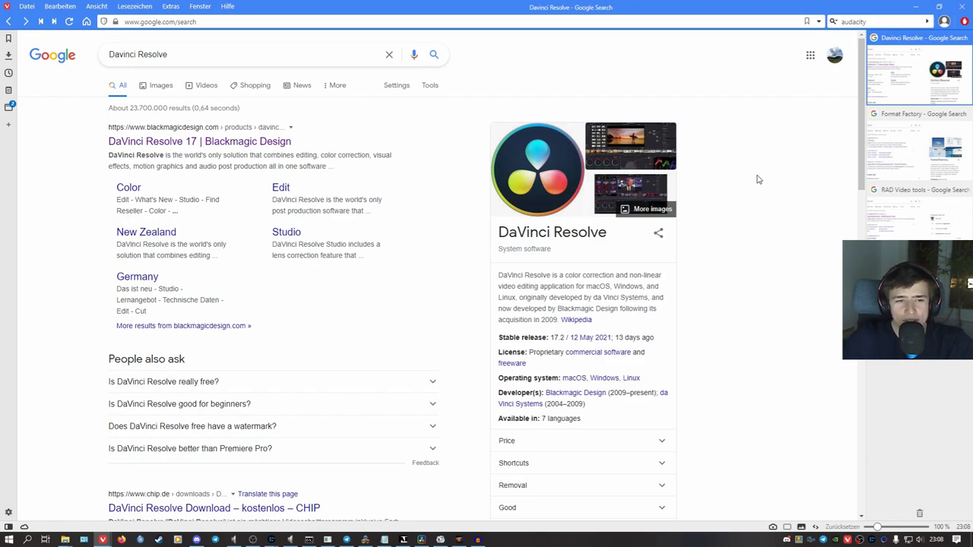
mouse_move(742, 234)
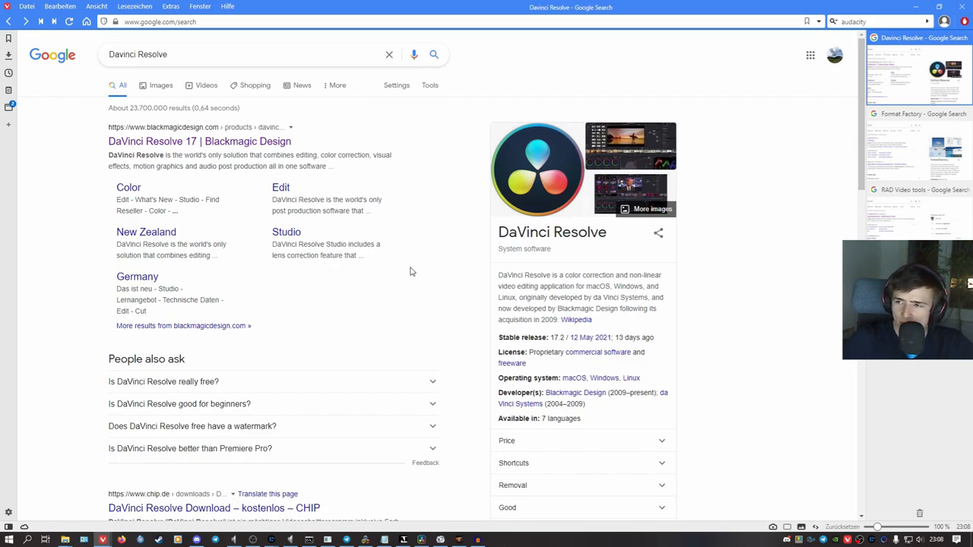
mouse_move(289, 231)
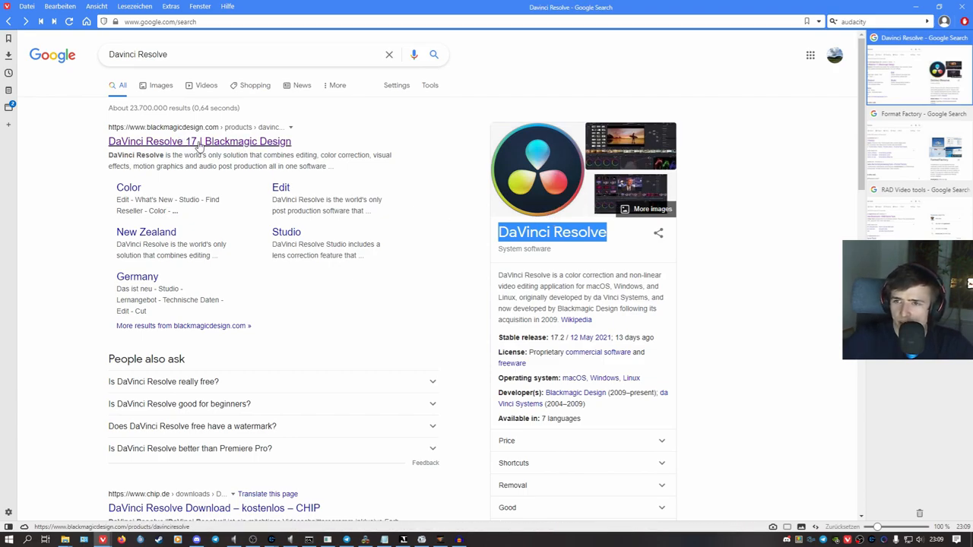
Visit the DaVinci Resolve 17 download page, pick Windows, and close the registration form.
click(198, 142)
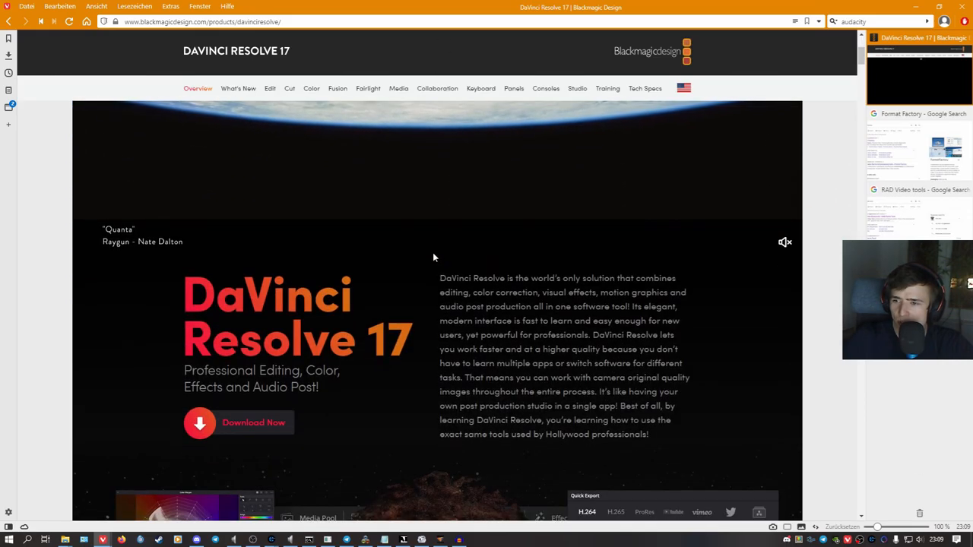
scroll(down, 3)
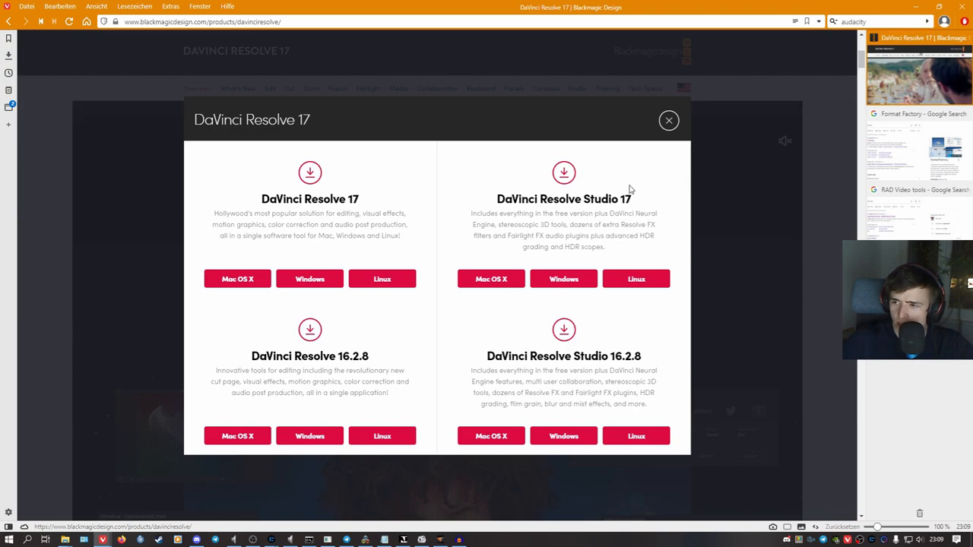
click(562, 279)
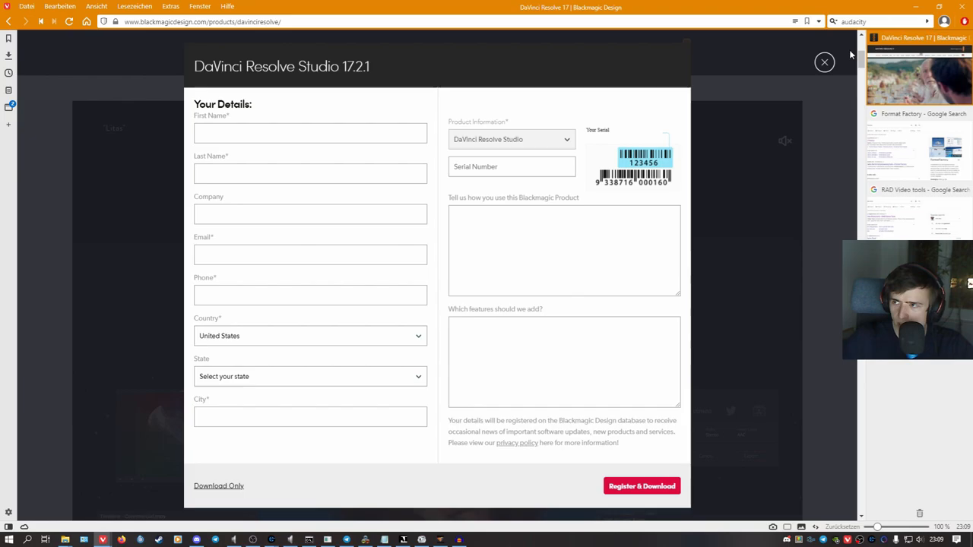
click(824, 62)
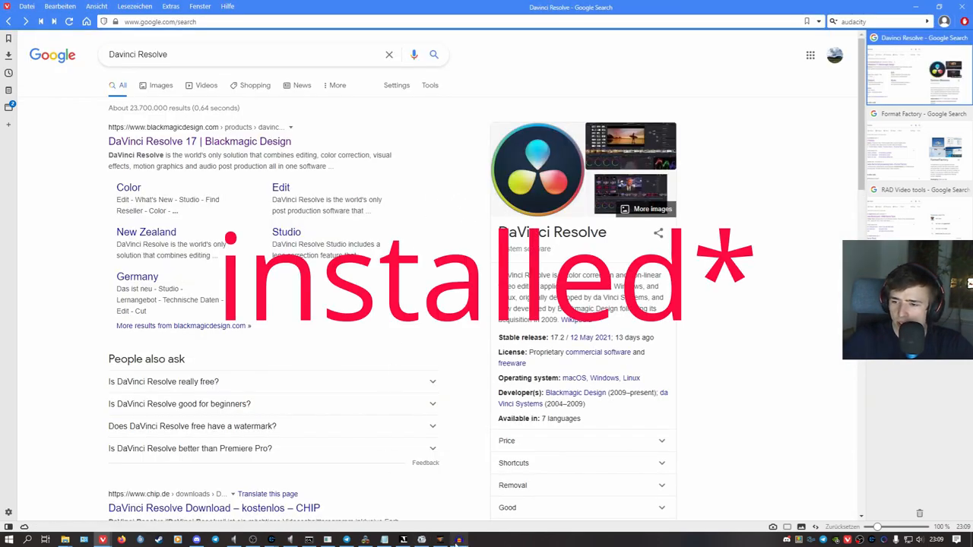
Launch Resolve and create a new project named newProject.
text(resolv)
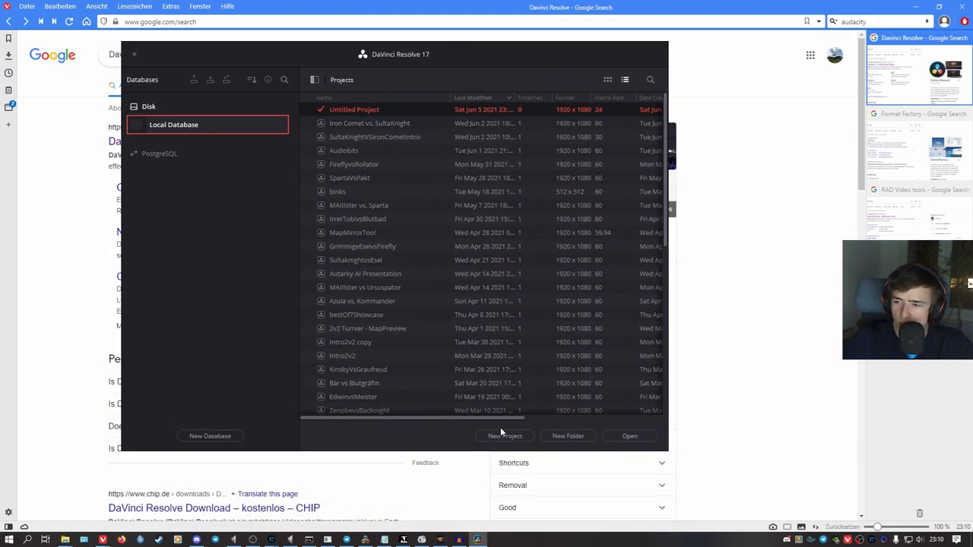
click(505, 435)
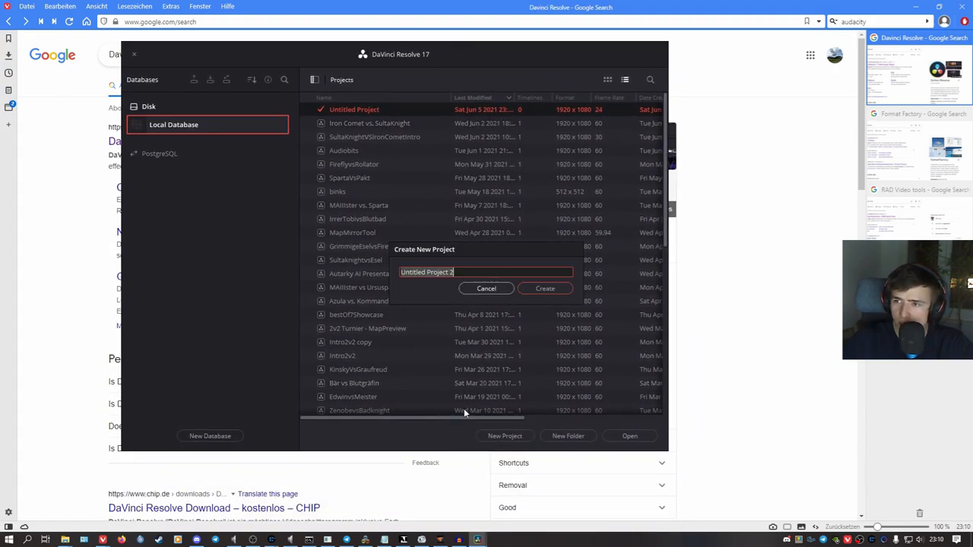
text(newProj)
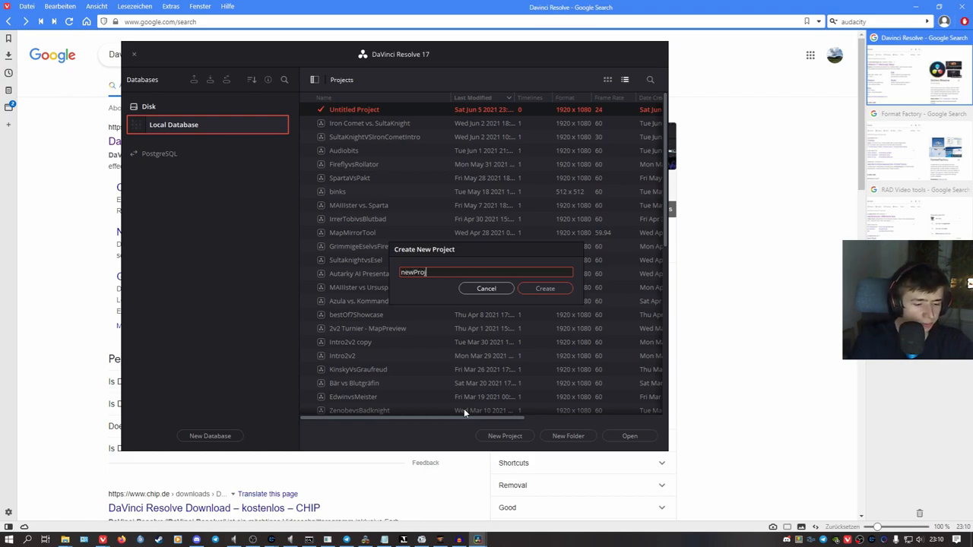
click(544, 289)
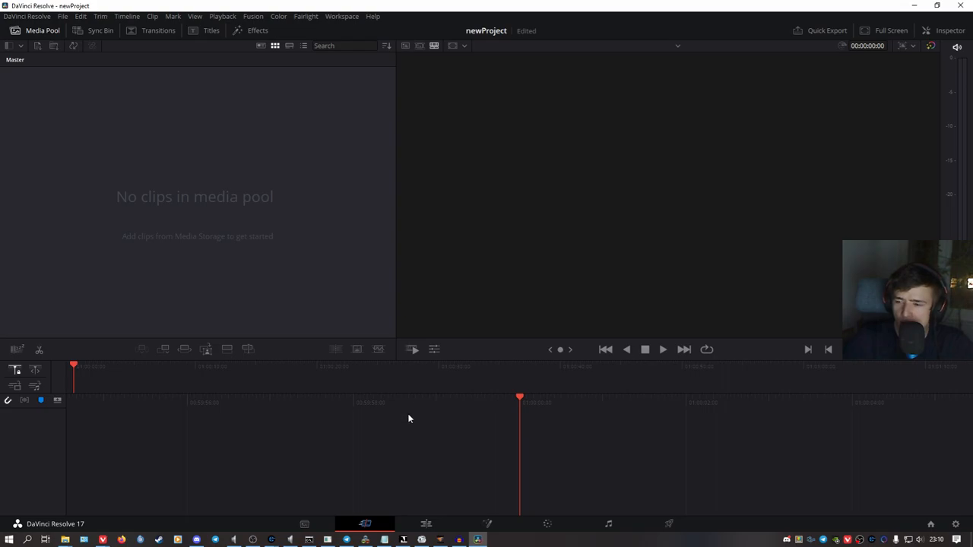
mouse_move(367, 308)
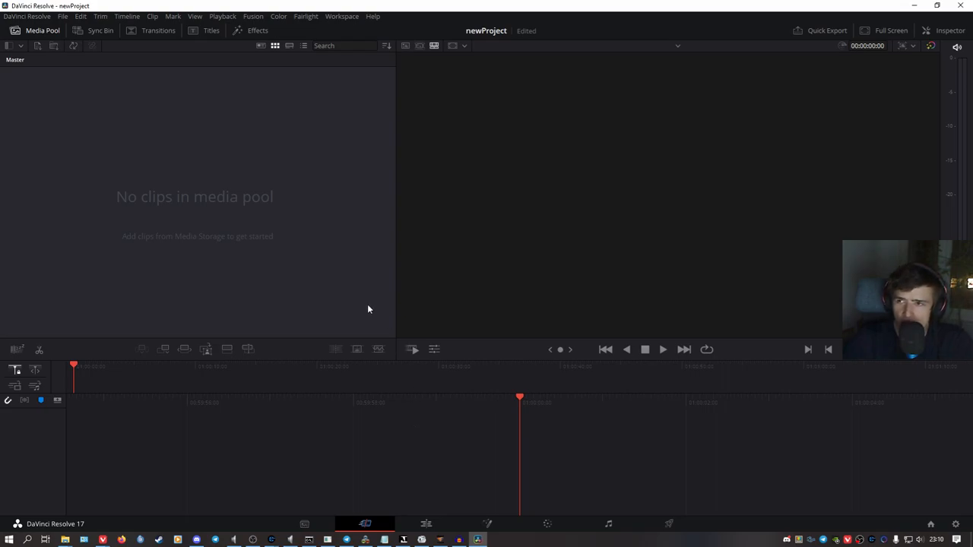
mouse_move(350, 296)
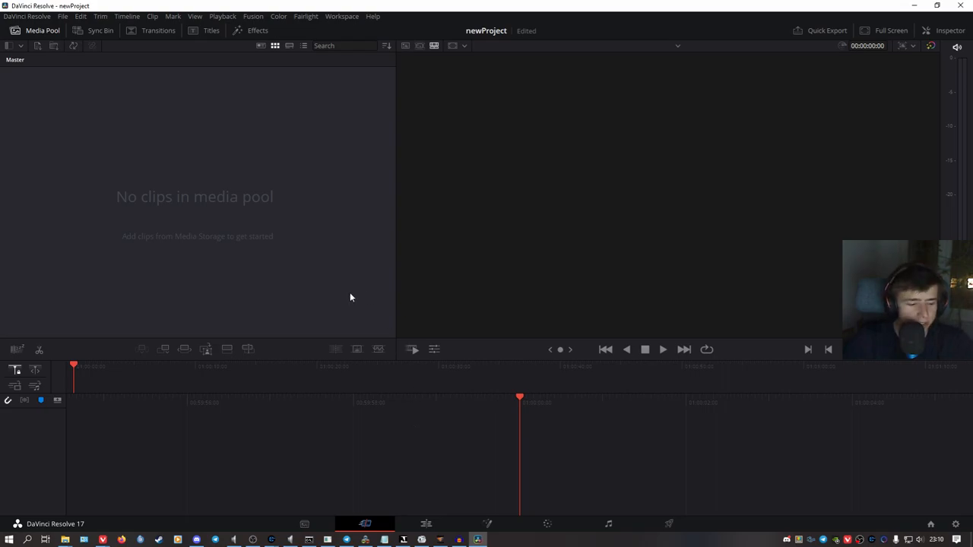
mouse_move(168, 196)
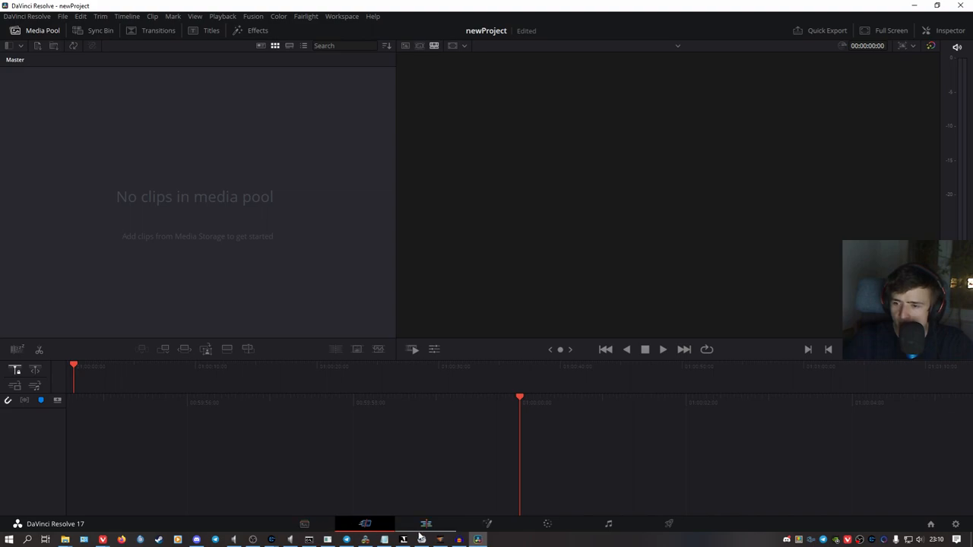
mouse_move(639, 529)
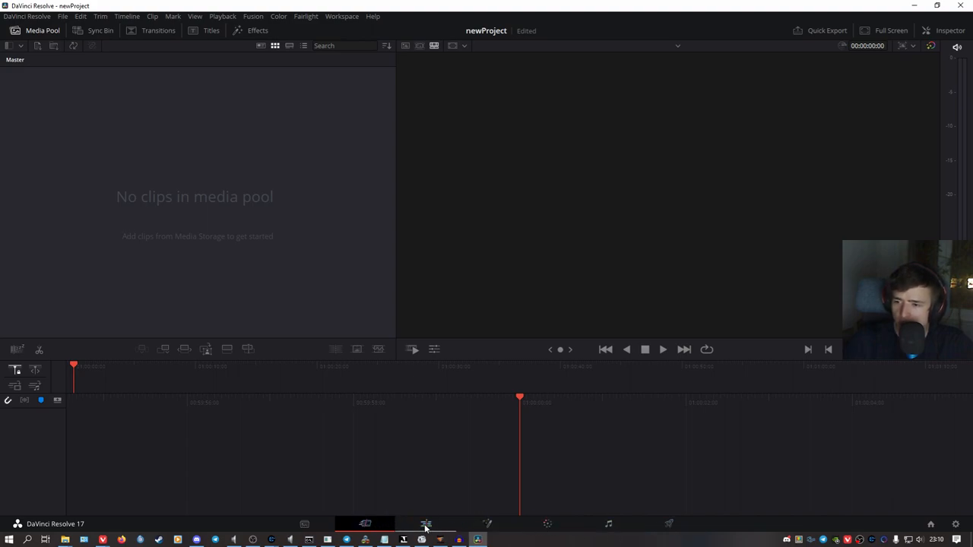
Switch Resolve to the Edit page.
click(426, 523)
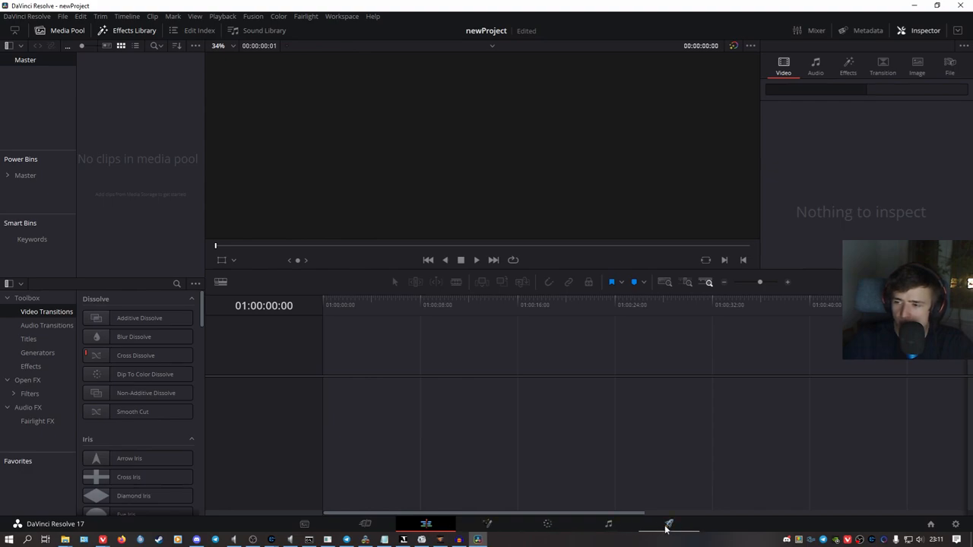
mouse_move(668, 524)
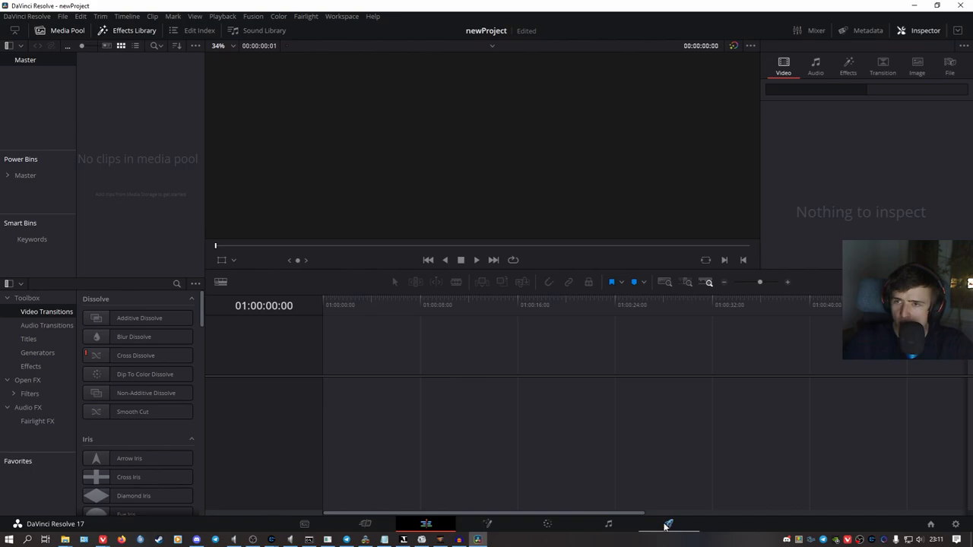
mouse_move(201, 226)
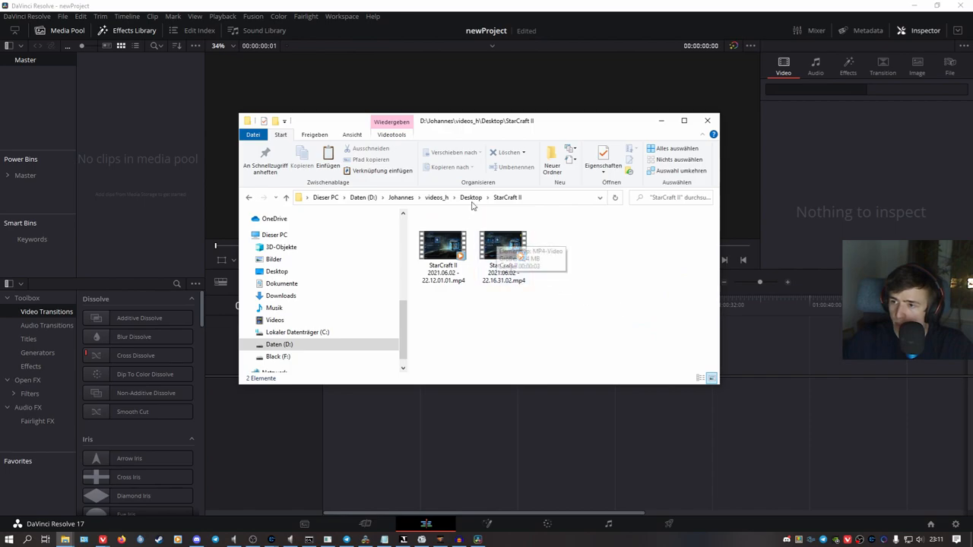
Add the StarCraft II recording to the project and close the Explorer window.
click(502, 246)
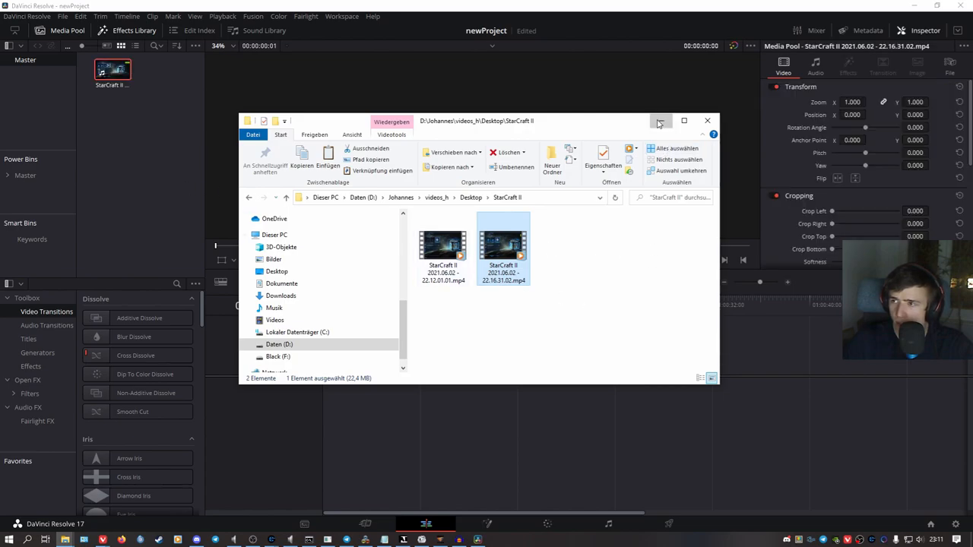
click(705, 120)
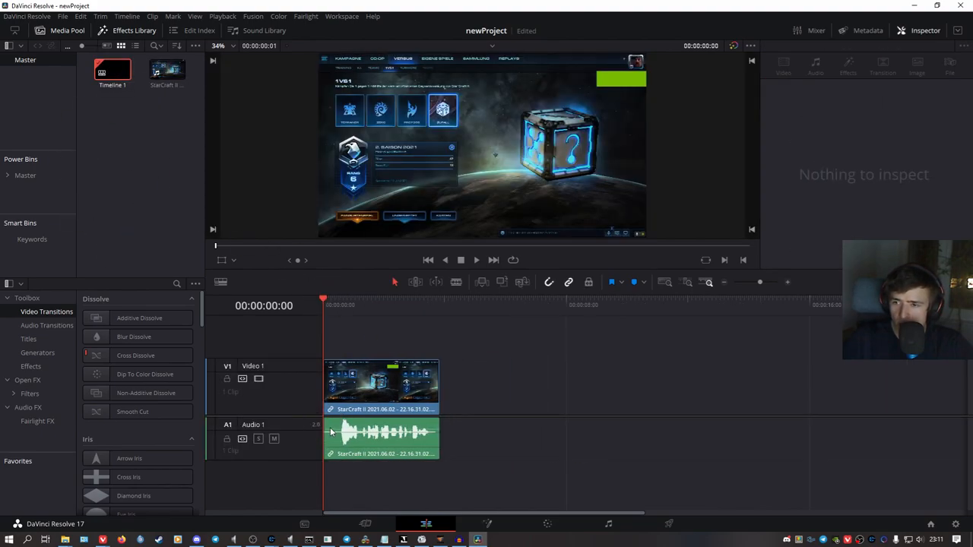
Select the StarCraft II clip on the timeline to adjust its transform.
click(380, 384)
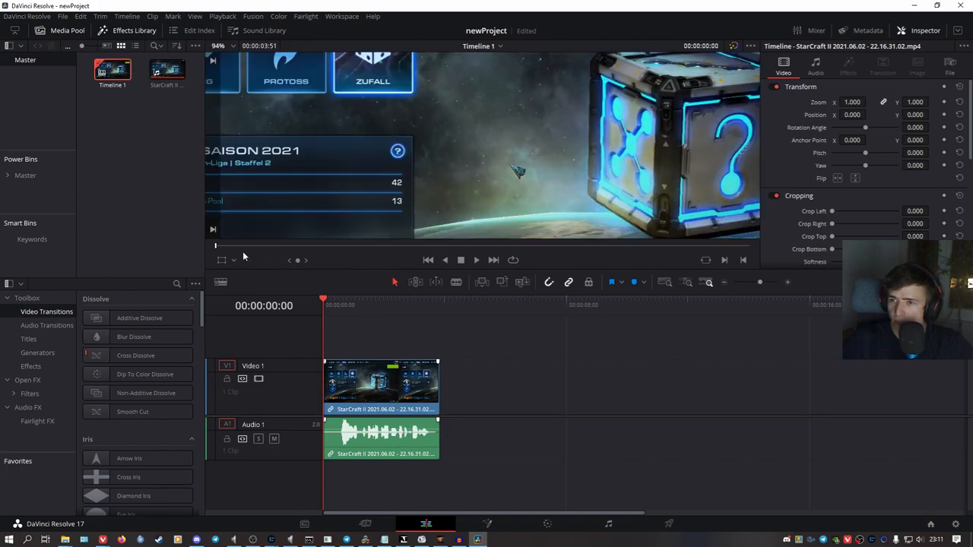
mouse_move(590, 231)
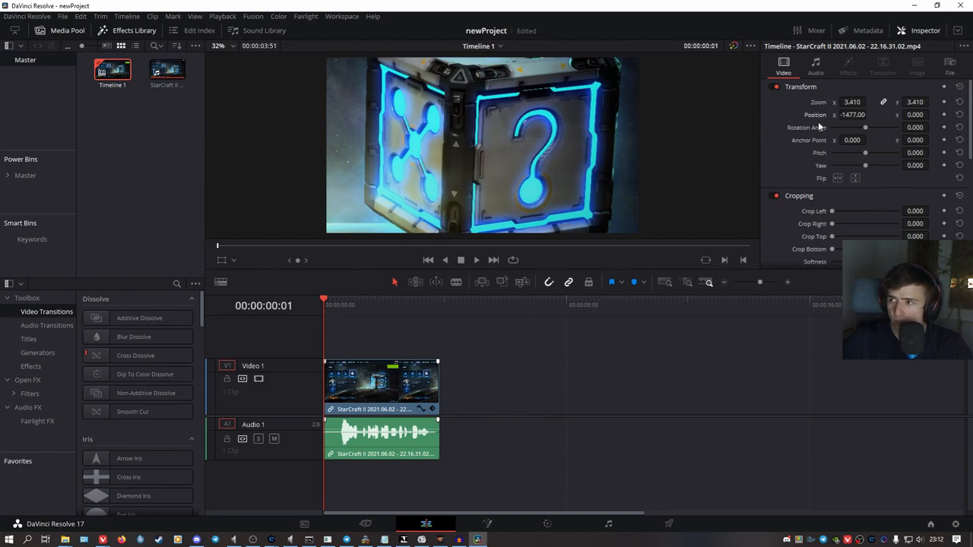
Remove the clip's audio from the timeline and reselect the remaining video clip.
right_click(380, 438)
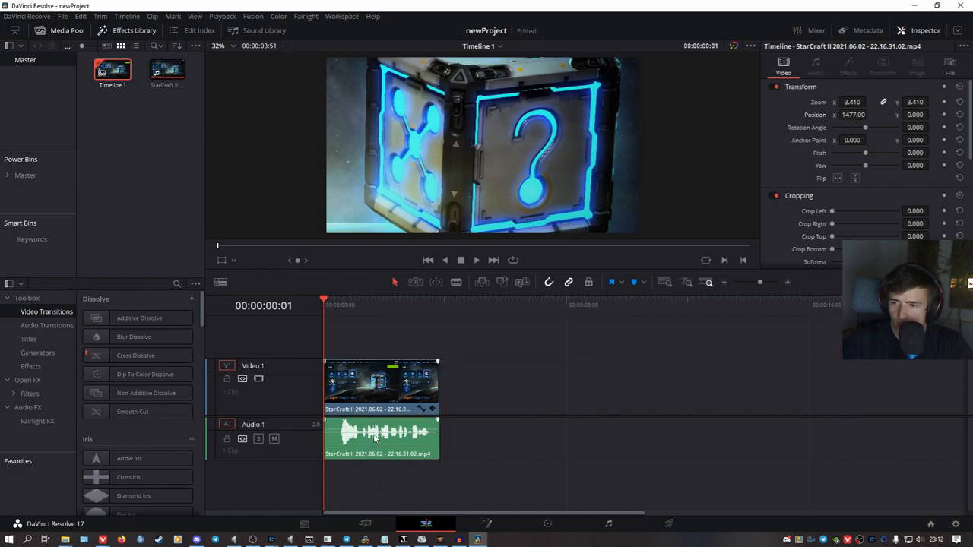
click(380, 438)
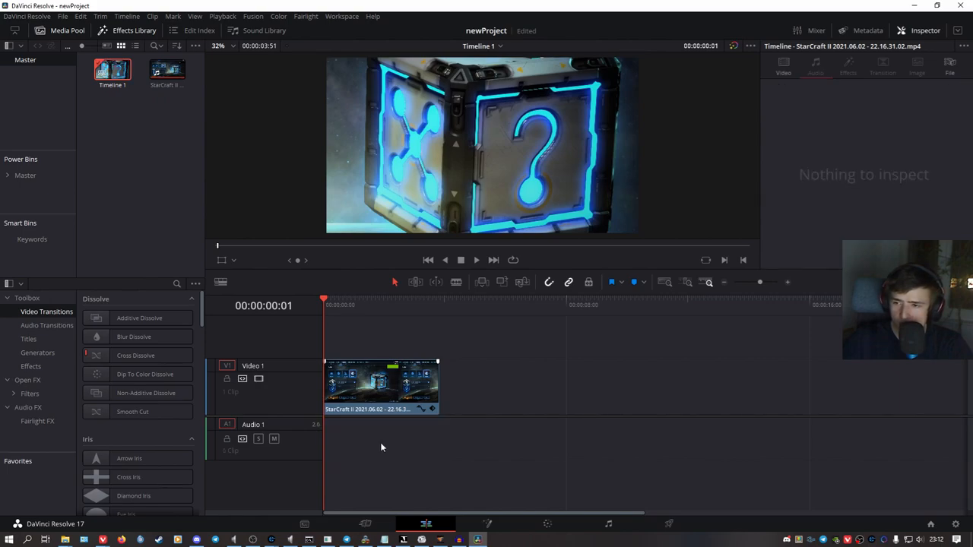
mouse_move(368, 396)
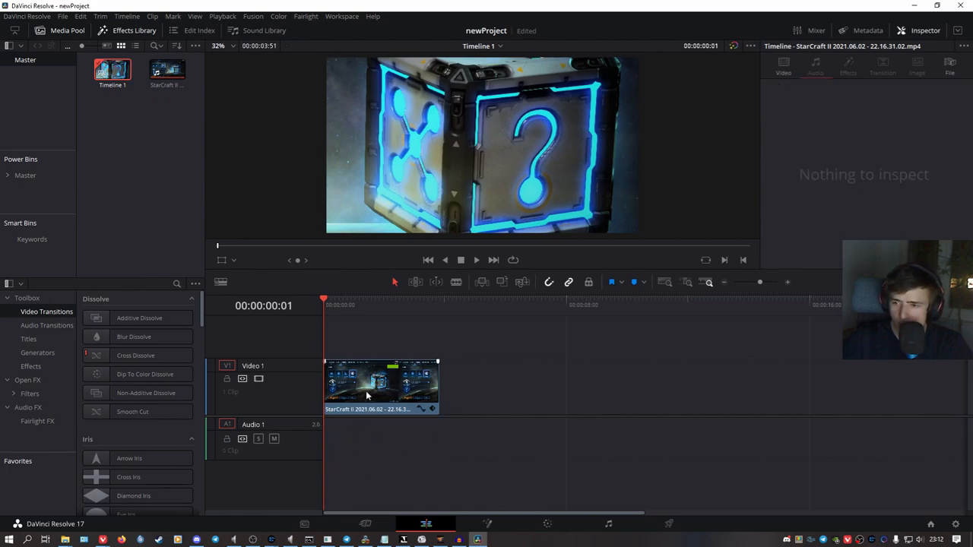
click(380, 383)
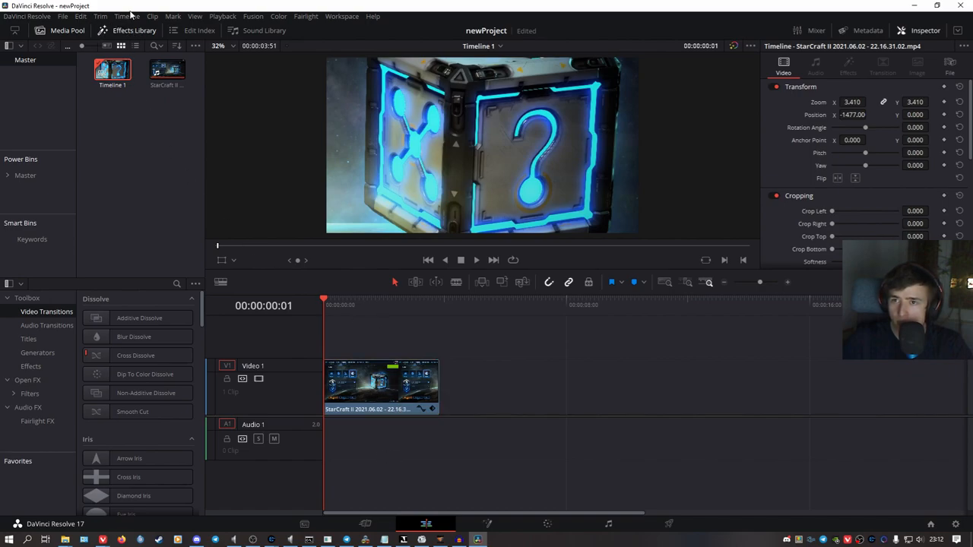
Set a custom 128 x 128 timeline resolution in Project Settings and save.
click(79, 16)
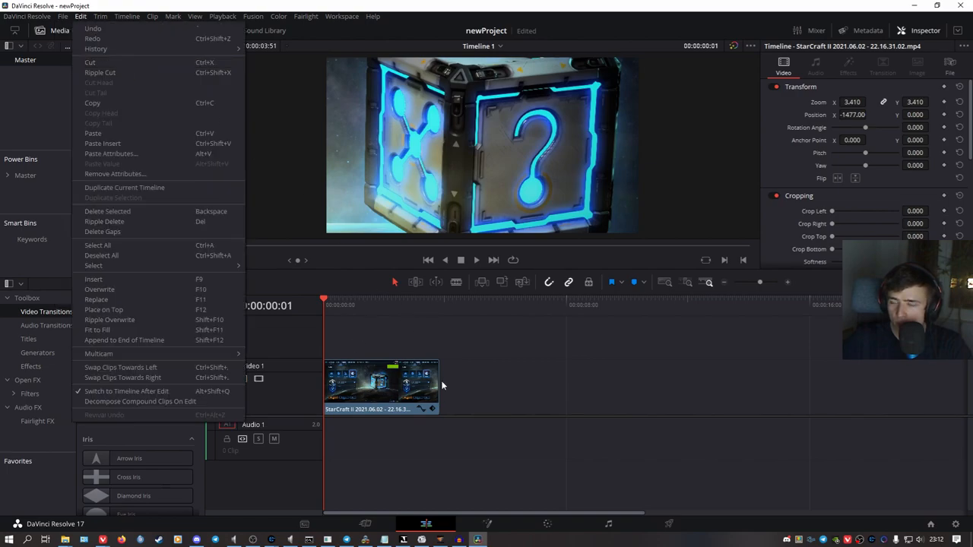
click(64, 15)
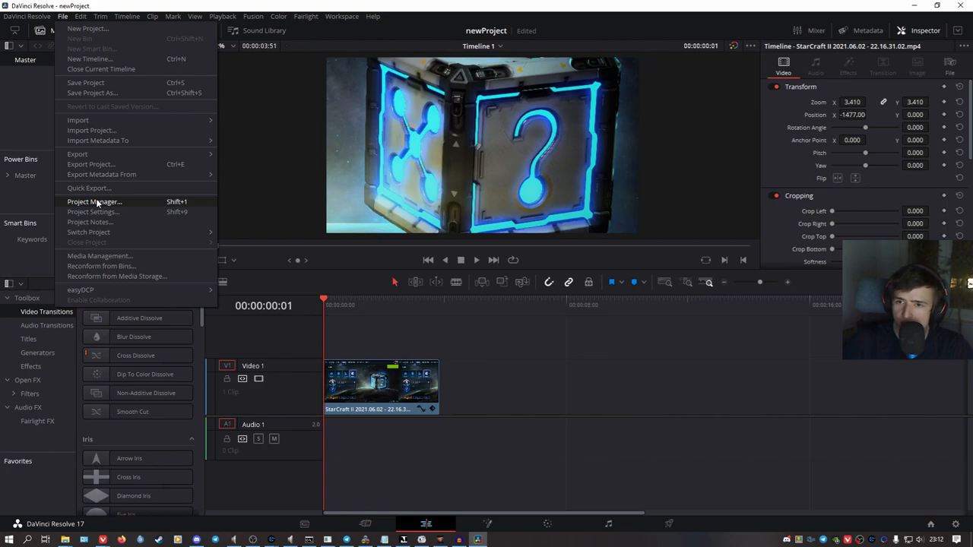
click(94, 211)
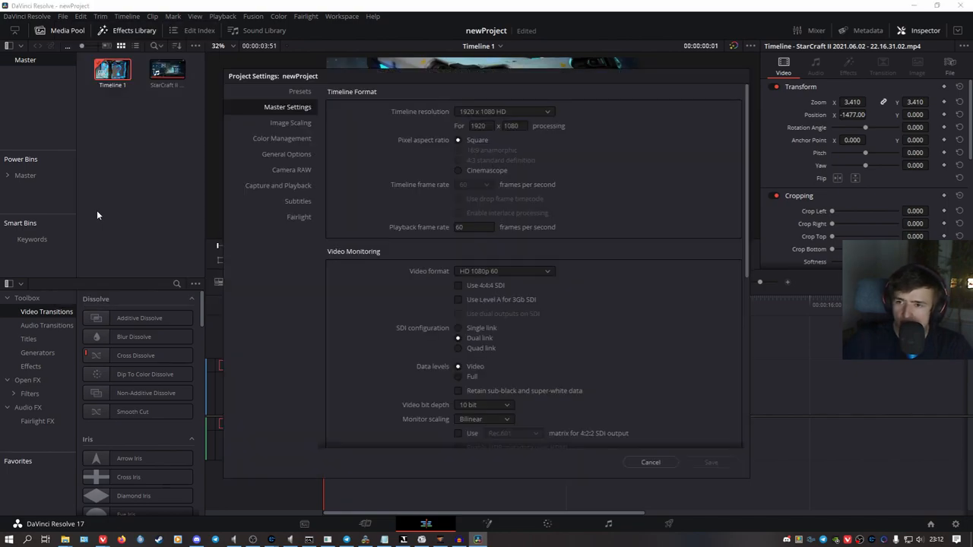
click(504, 113)
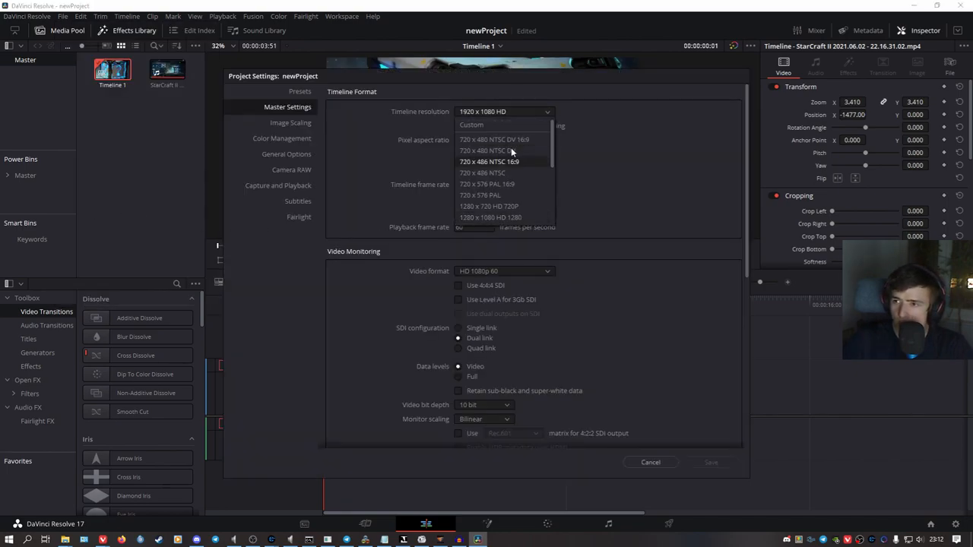
click(471, 111)
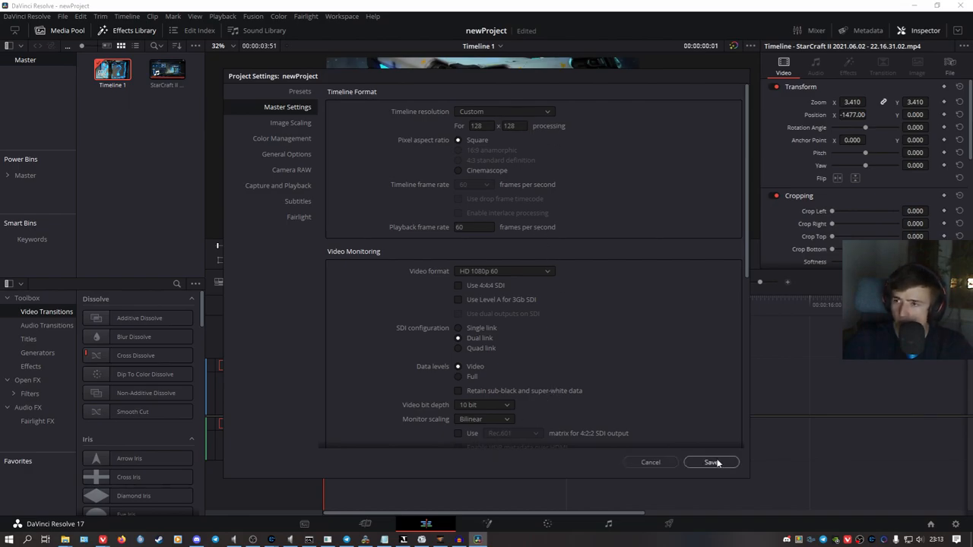
click(711, 462)
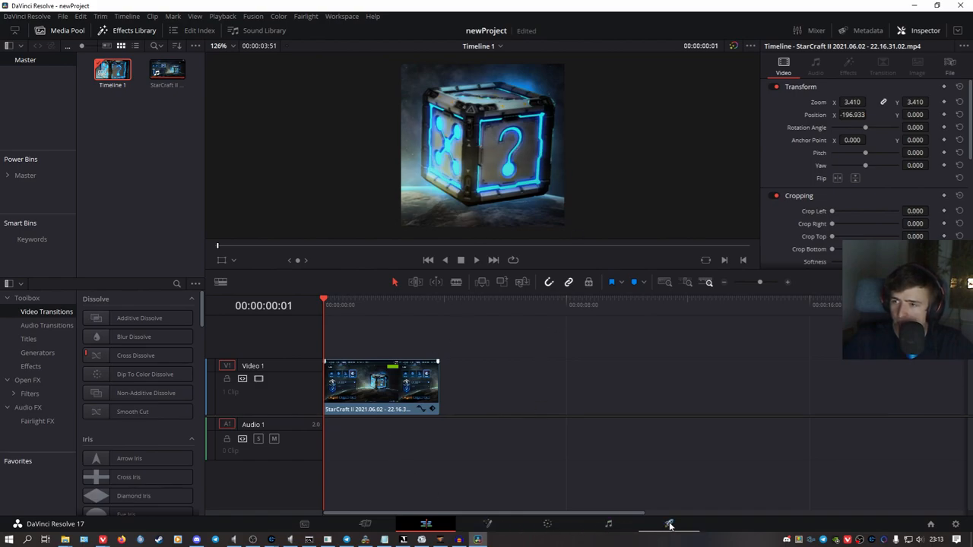
On the Deliver page set output format MP4 at a custom 128 x 128 resolution.
click(669, 523)
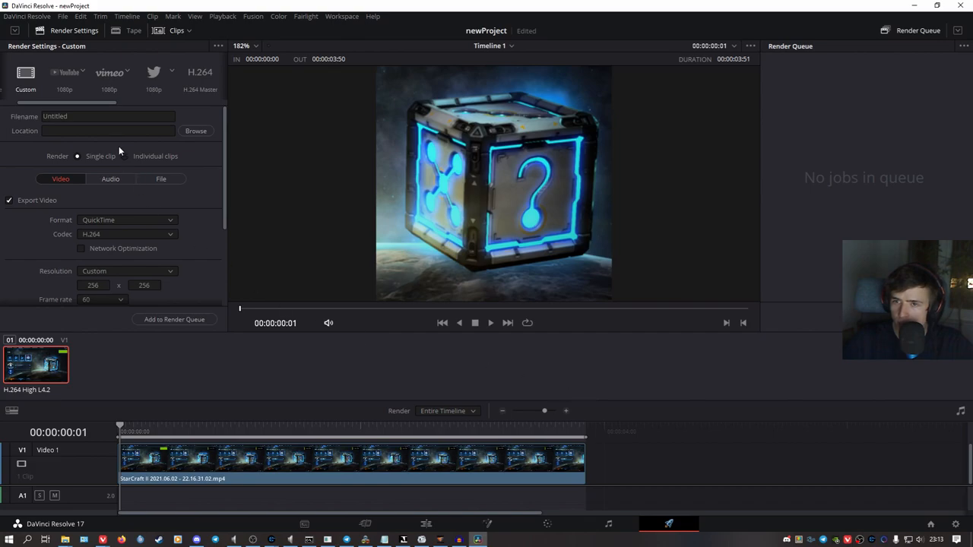
click(128, 219)
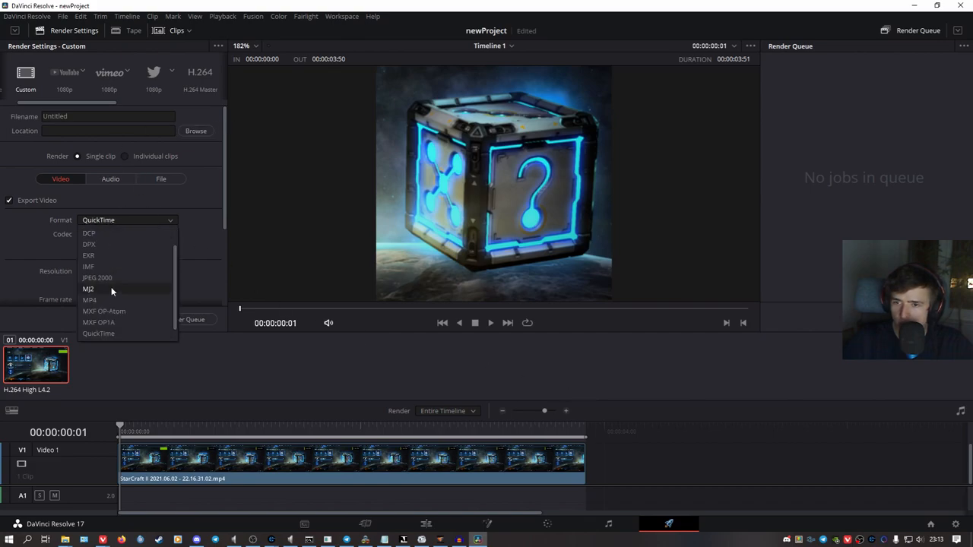
click(89, 301)
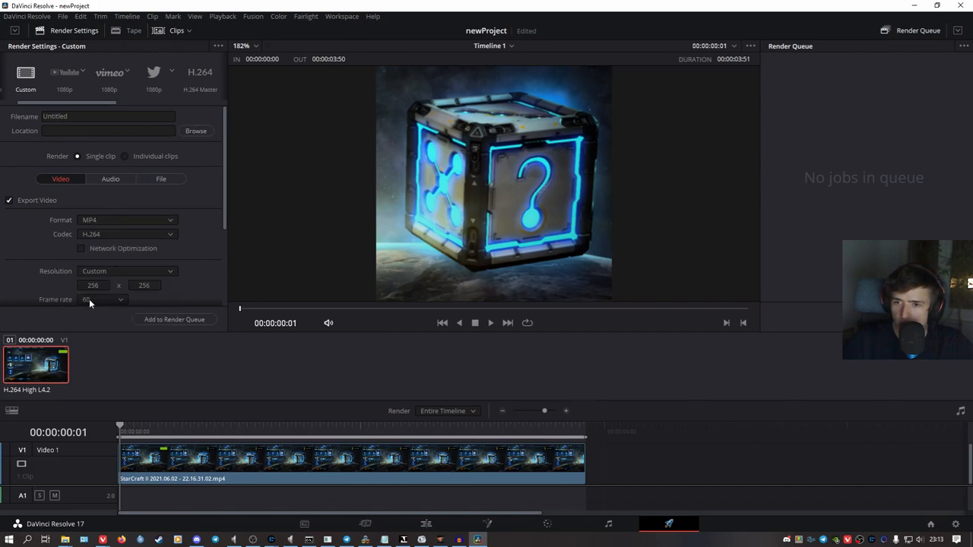
click(92, 285)
text(128)
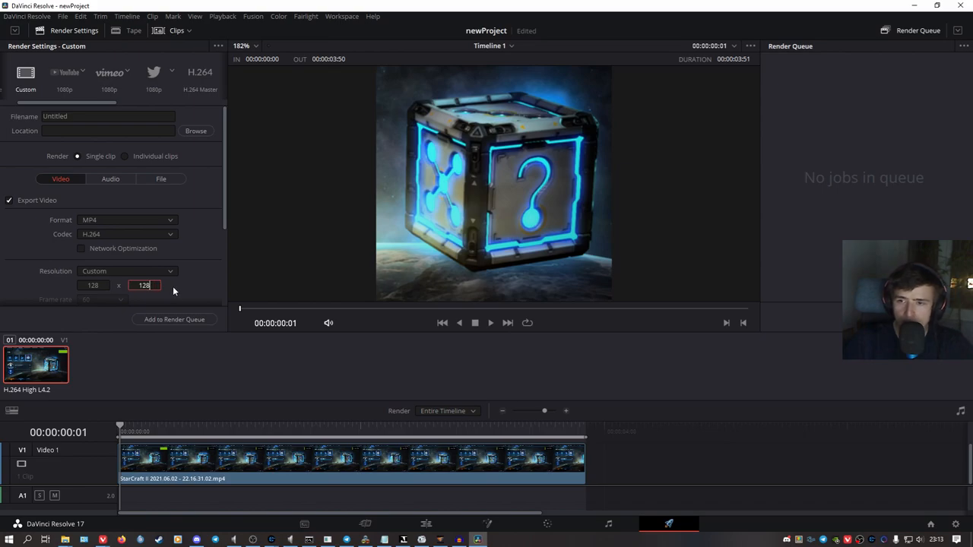
Save as newBik.mp4 in KI-Videos, queue the render job and render all.
click(196, 131)
text(newBik.mp4)
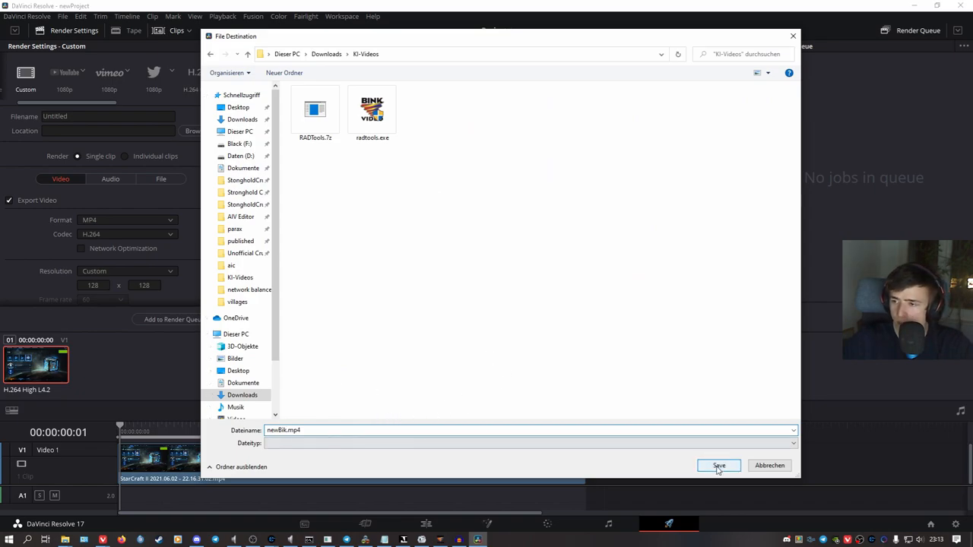
click(717, 465)
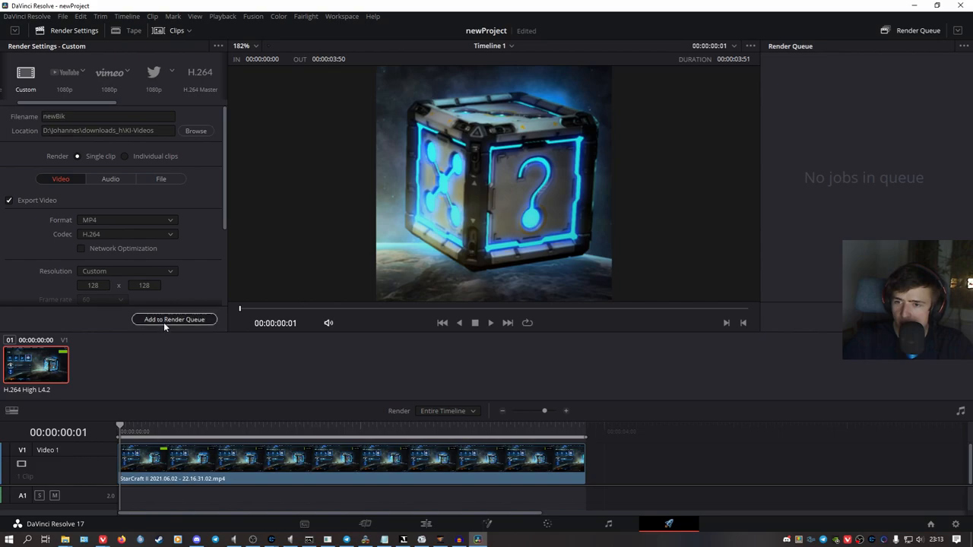
click(174, 319)
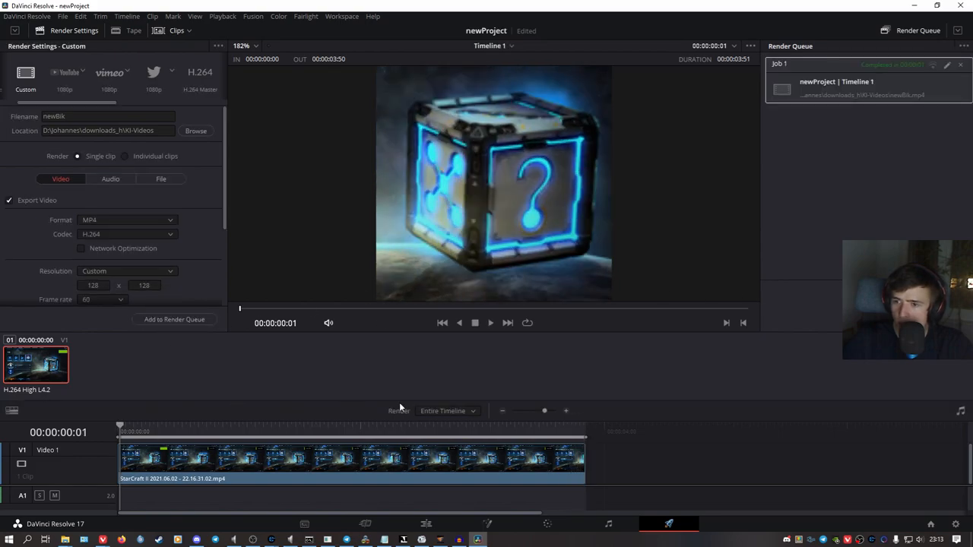
click(489, 322)
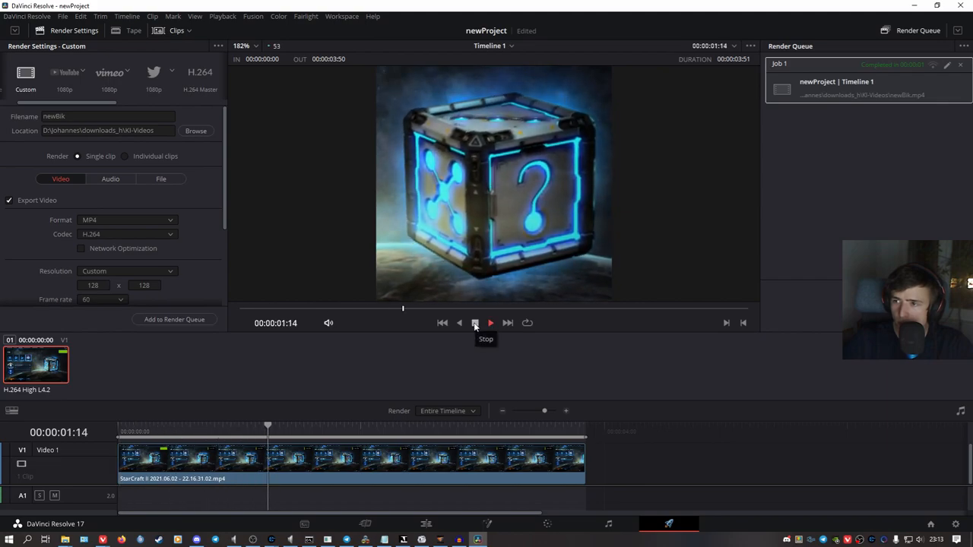
click(489, 322)
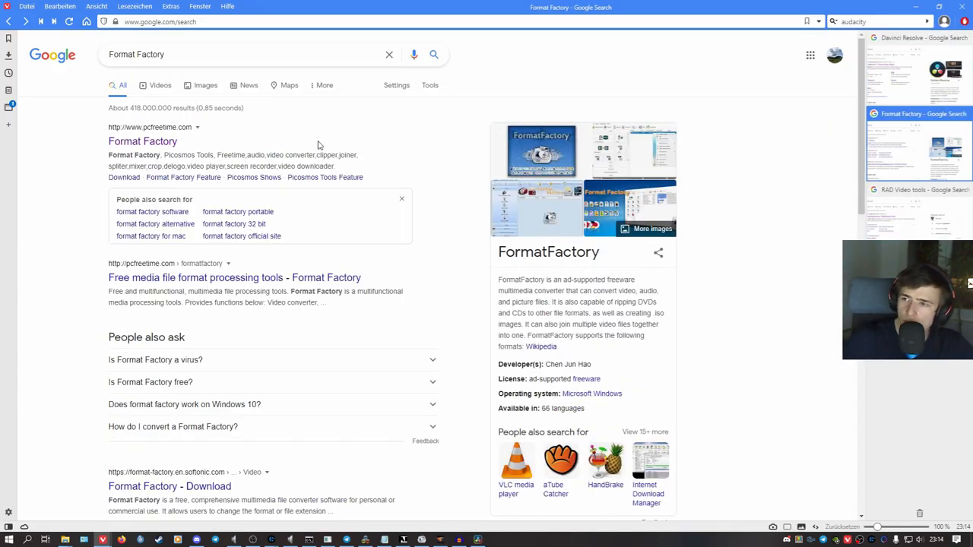
mouse_move(331, 140)
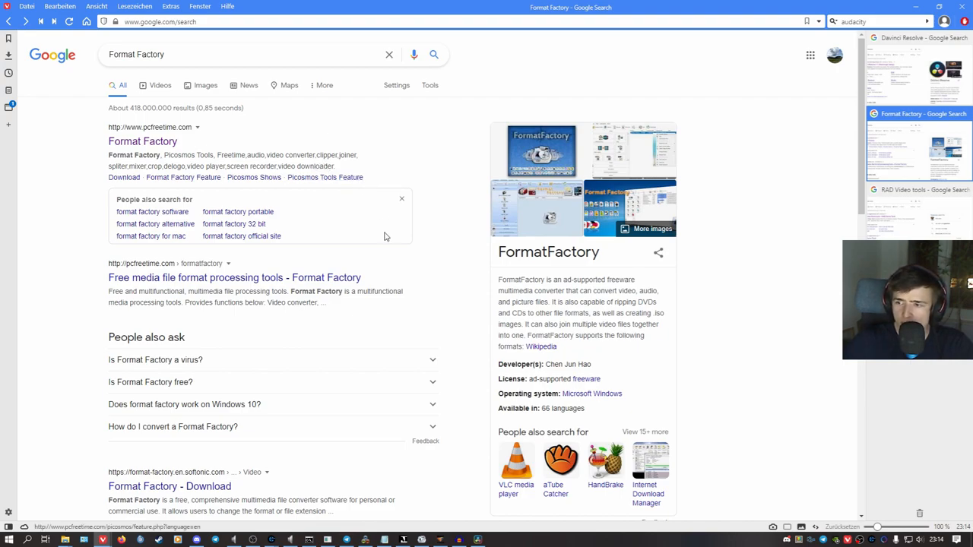
mouse_move(410, 225)
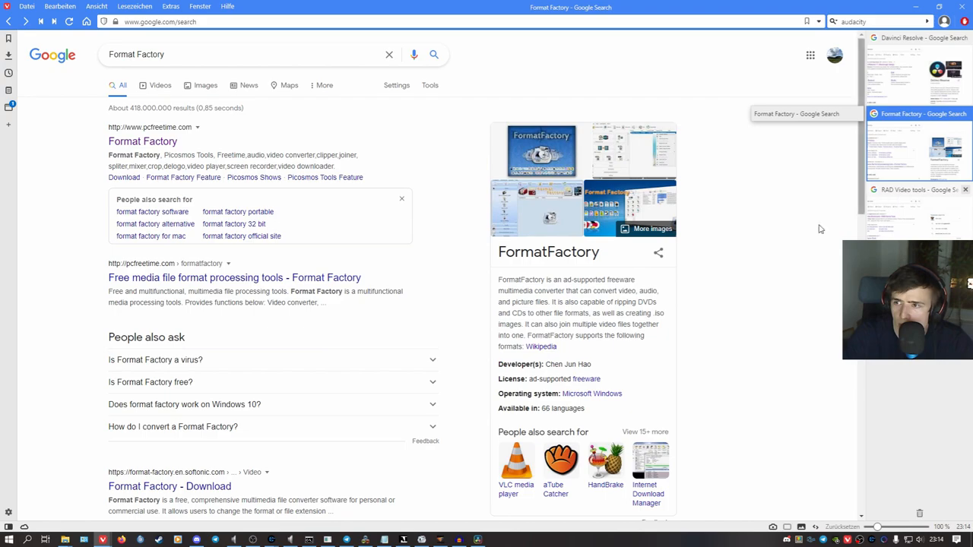
mouse_move(143, 141)
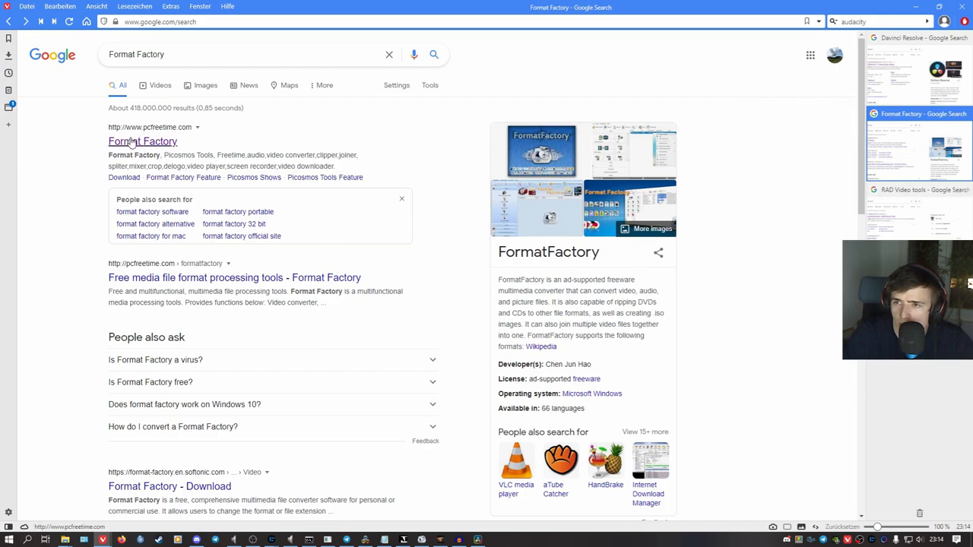
Navigate the Free Time site to the Format Factory download page.
click(143, 142)
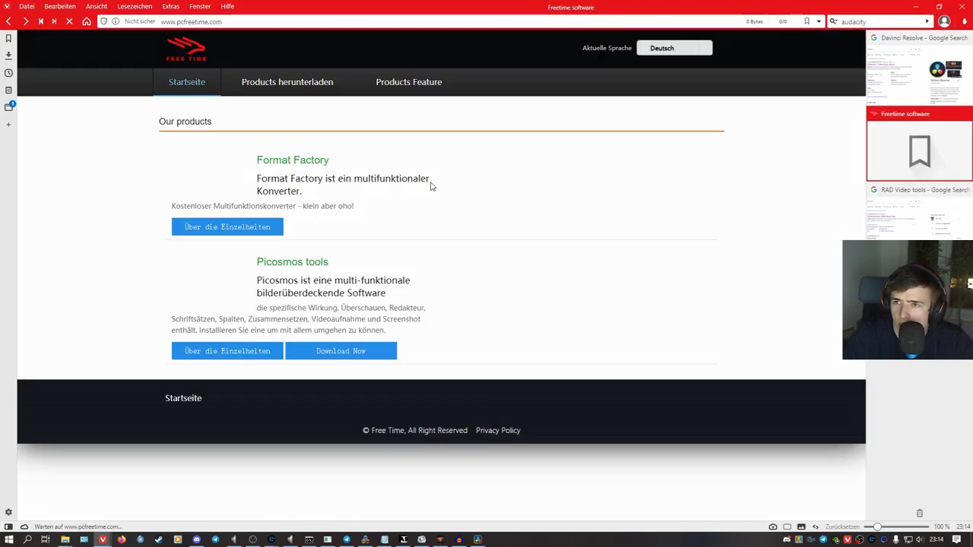
click(286, 82)
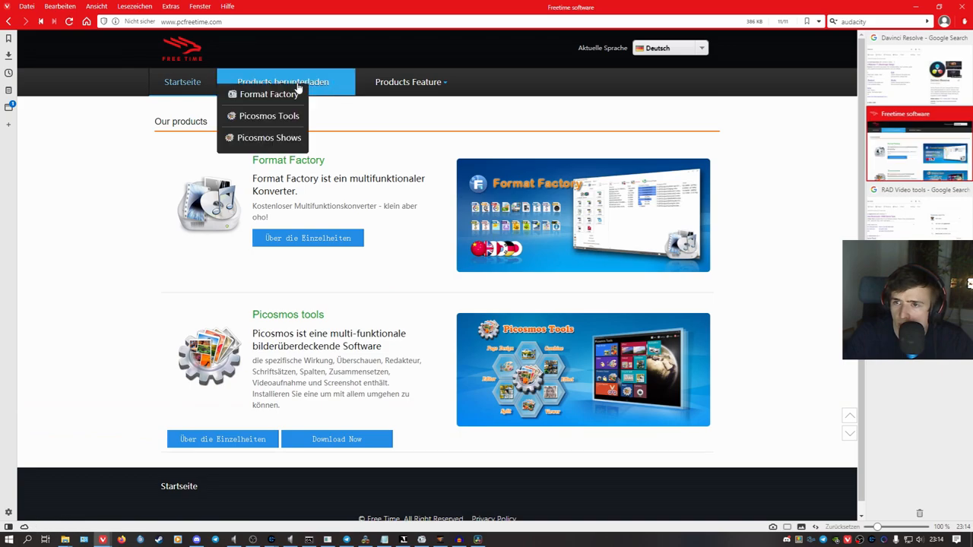
mouse_move(268, 94)
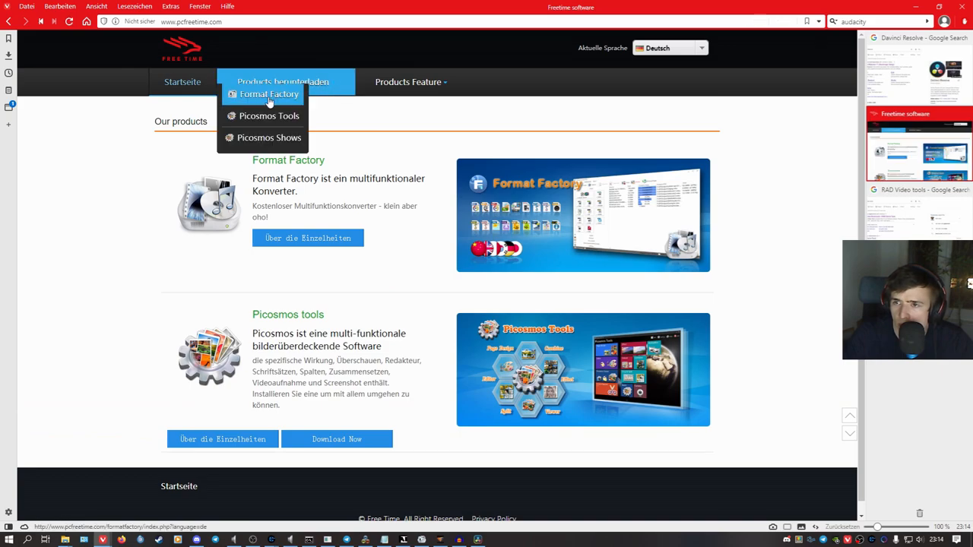
click(267, 94)
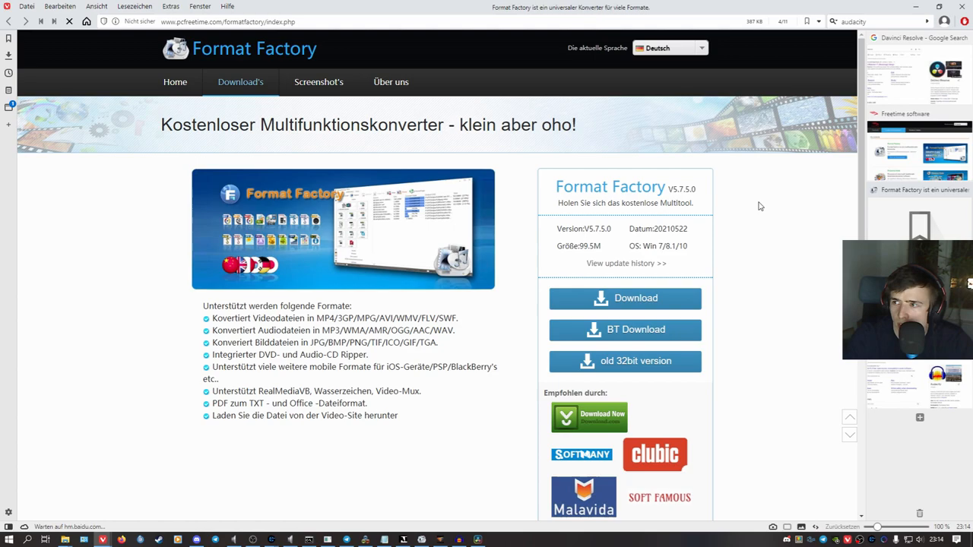
Add newBik.mp4 from KI-Videos as an AVI conversion task and start it.
click(624, 298)
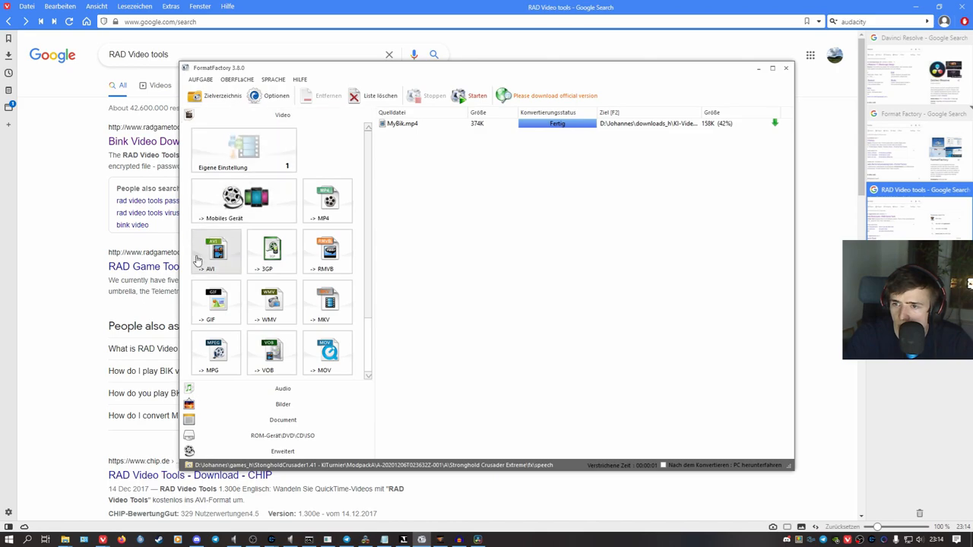
click(216, 250)
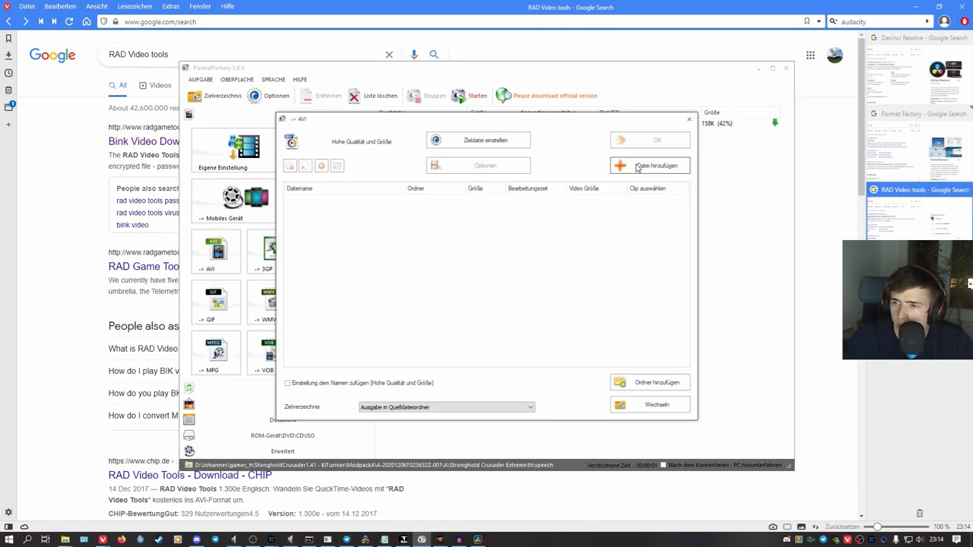
click(651, 164)
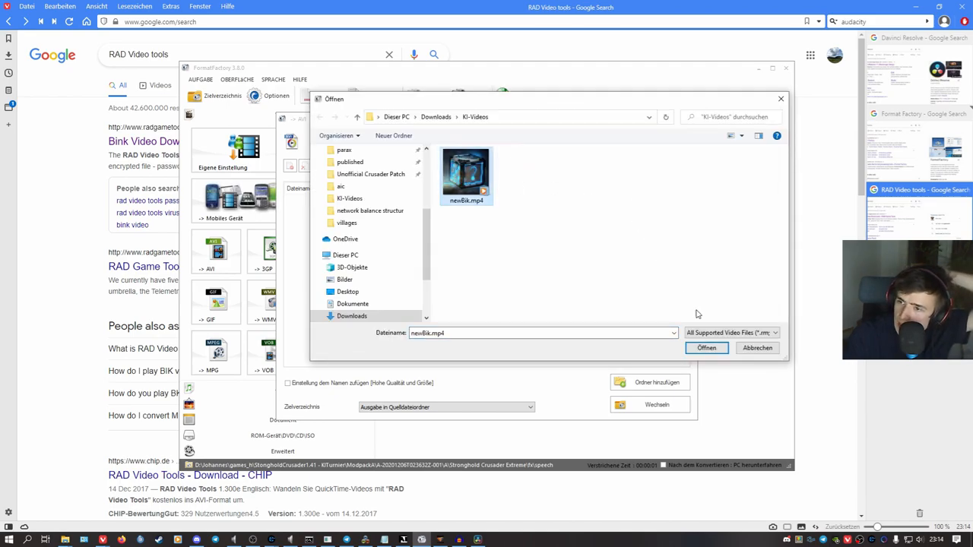
click(705, 346)
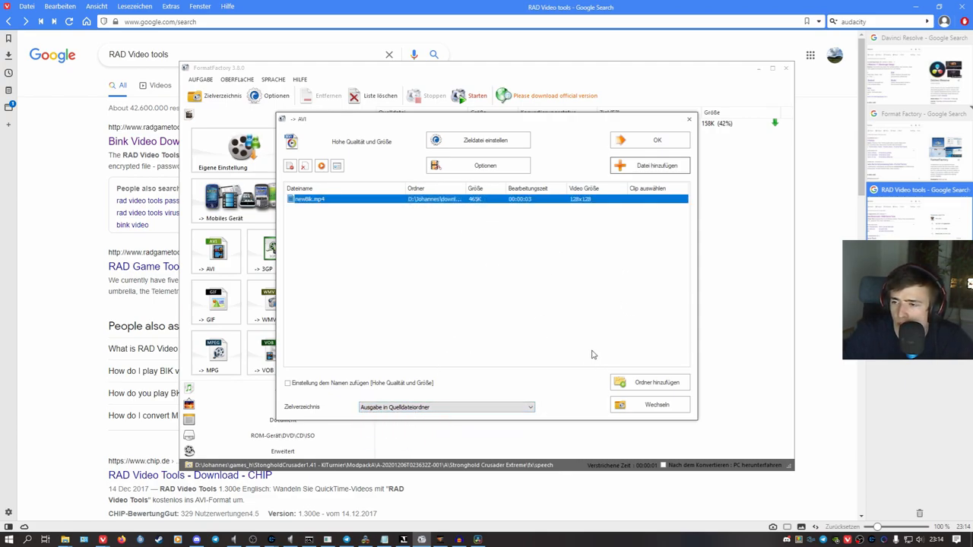
click(478, 96)
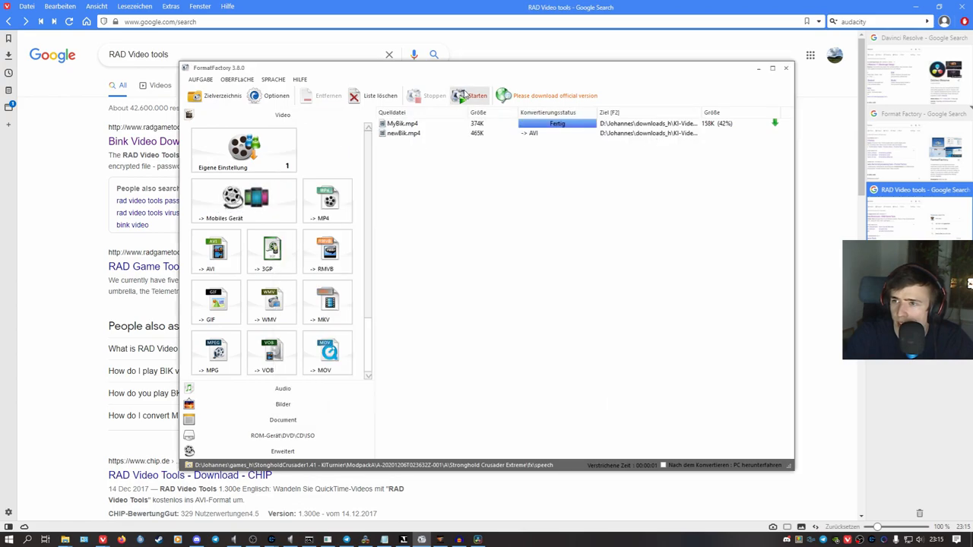
click(478, 95)
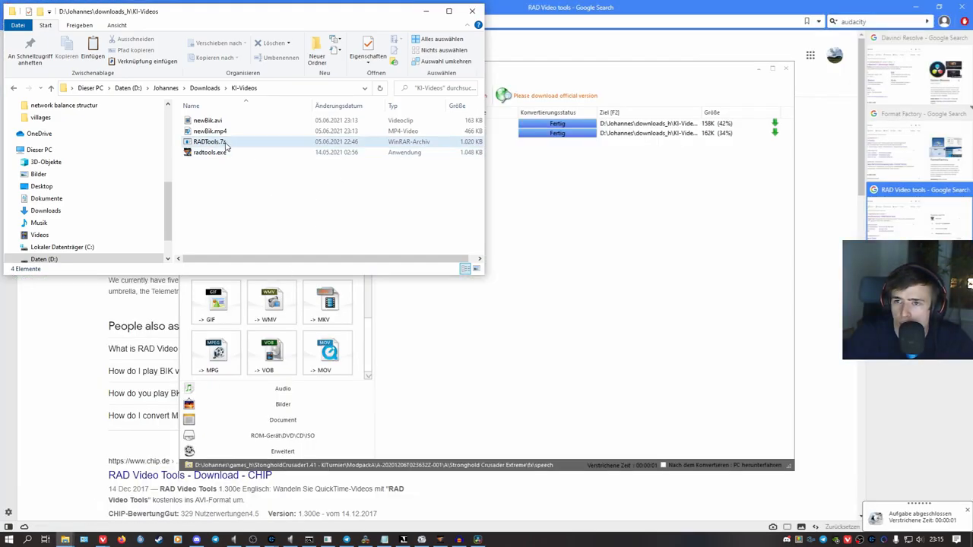
Reach the RAD Game Tools Bink downloads page and download the RAD Video Tools package.
click(210, 141)
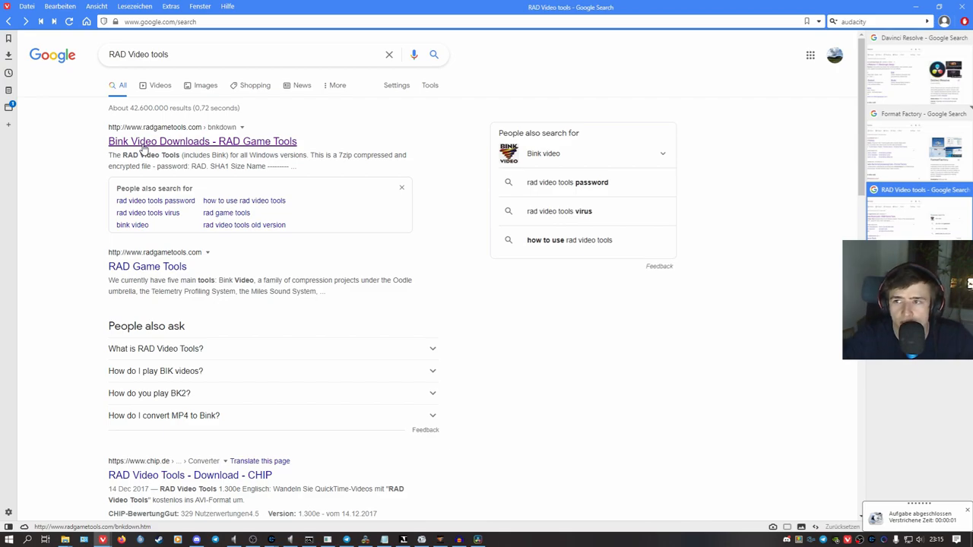
mouse_move(94, 155)
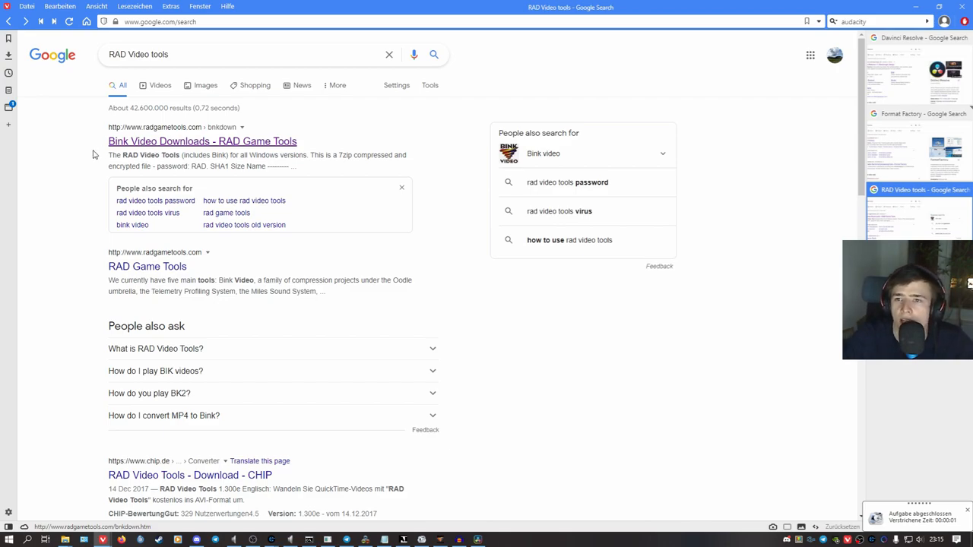
click(201, 141)
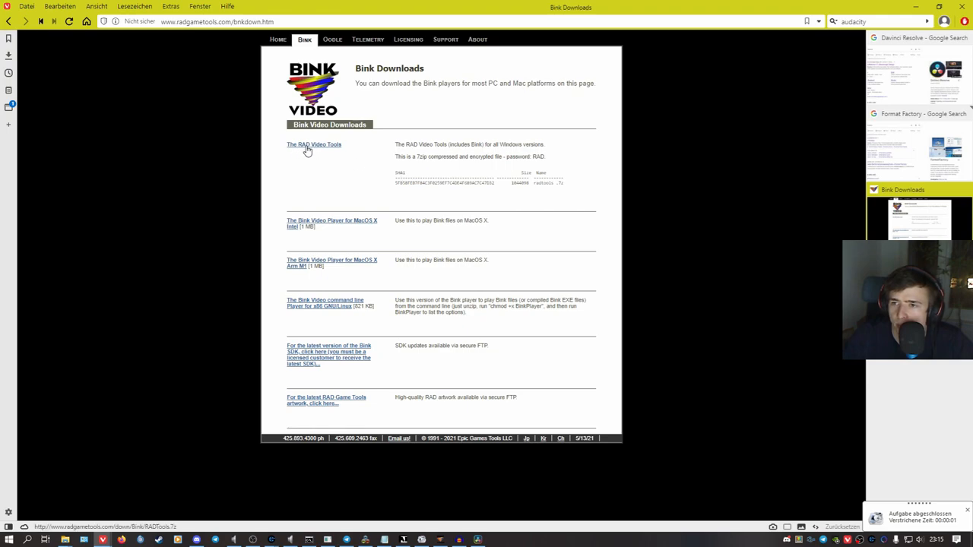
double_click(526, 157)
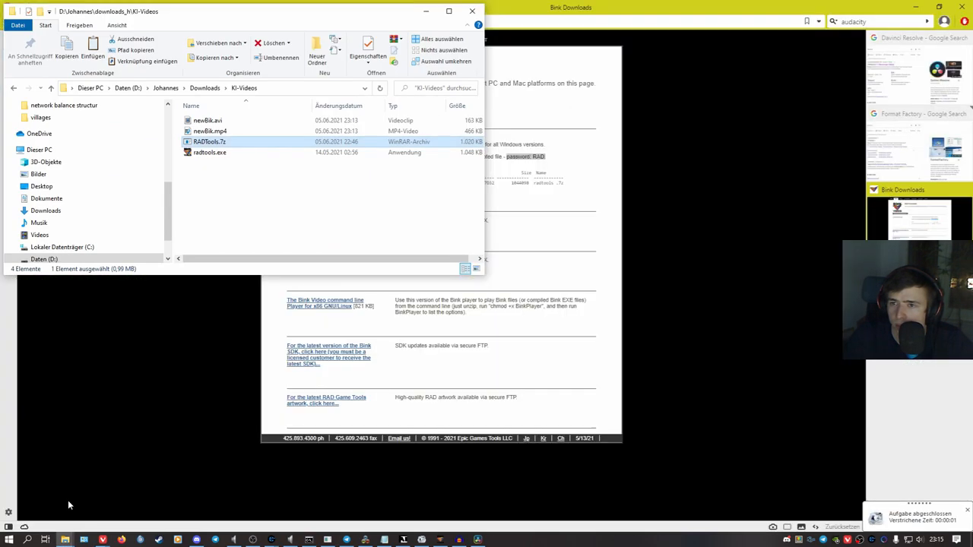
mouse_move(221, 143)
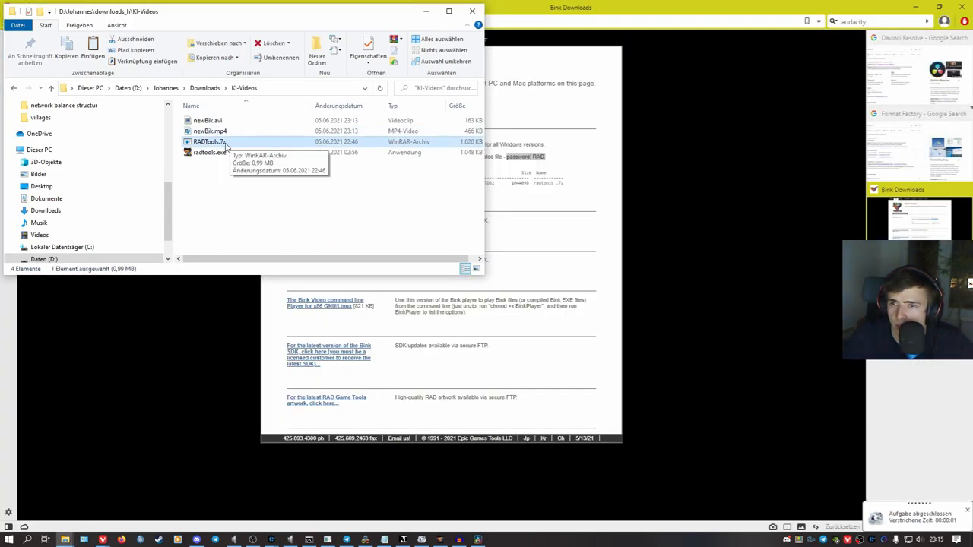
right_click(210, 141)
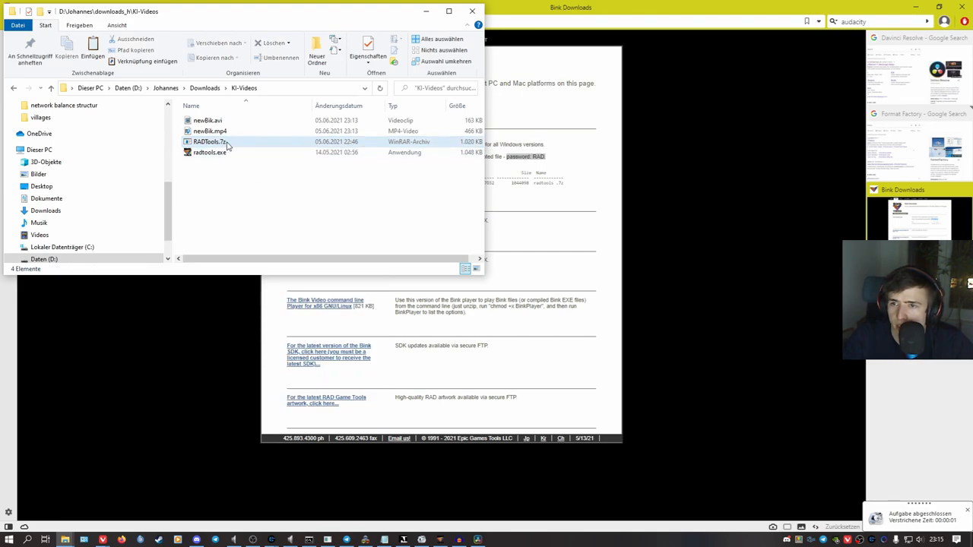
right_click(210, 141)
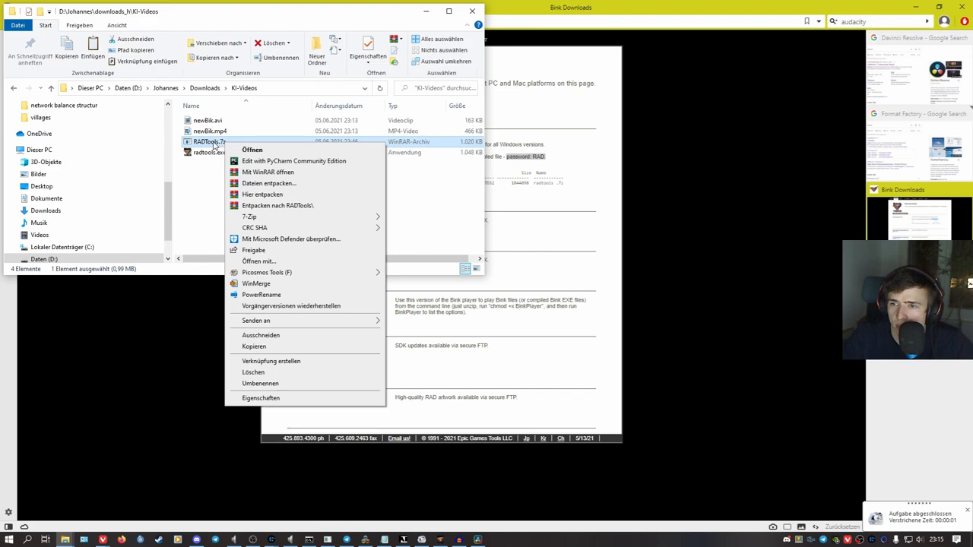
mouse_move(250, 216)
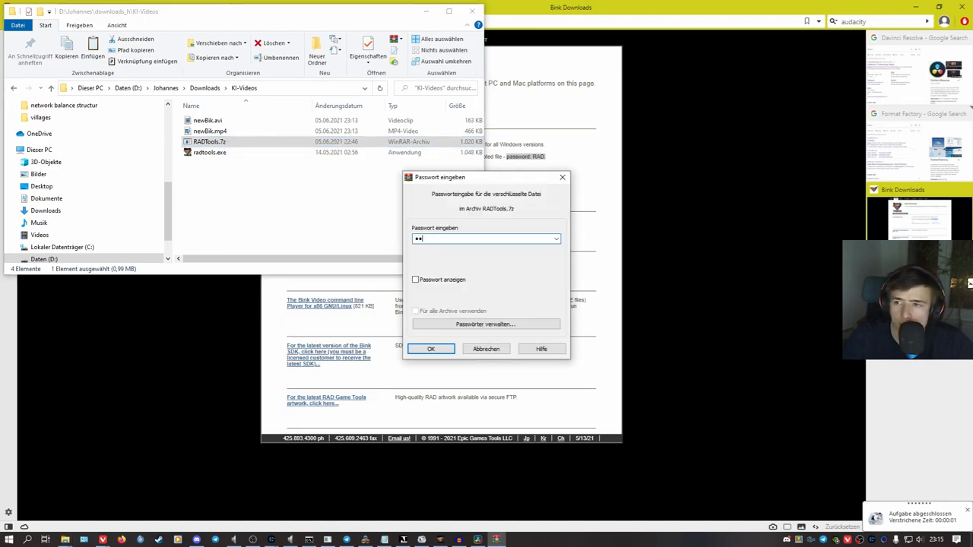
click(417, 280)
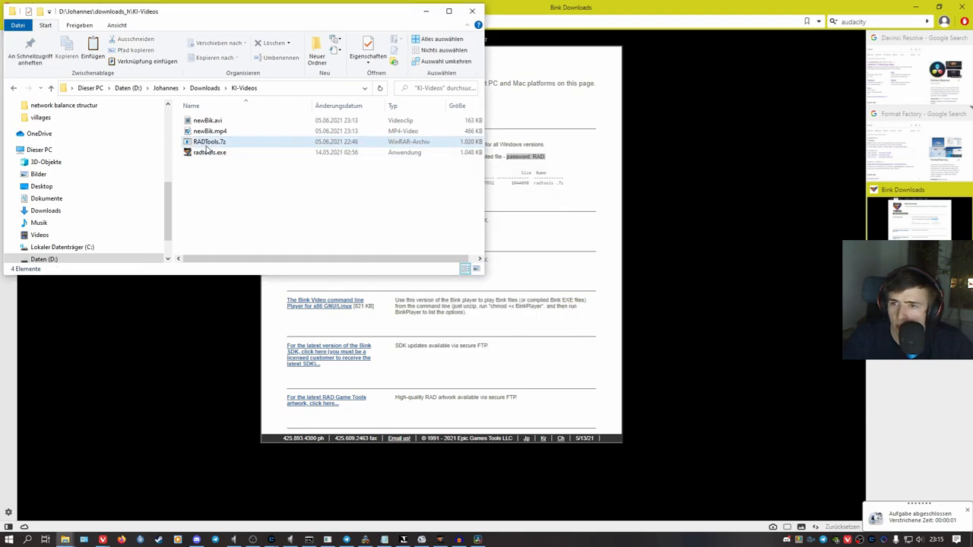
double_click(210, 152)
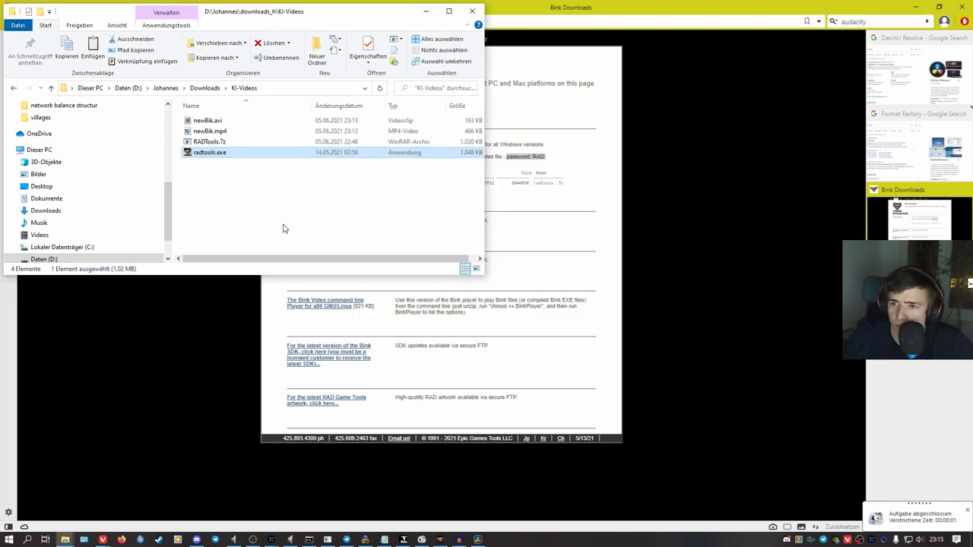
Compress newBik.avi with the Bink Compressor to produce newBik.bik in KI-Videos.
double_click(210, 152)
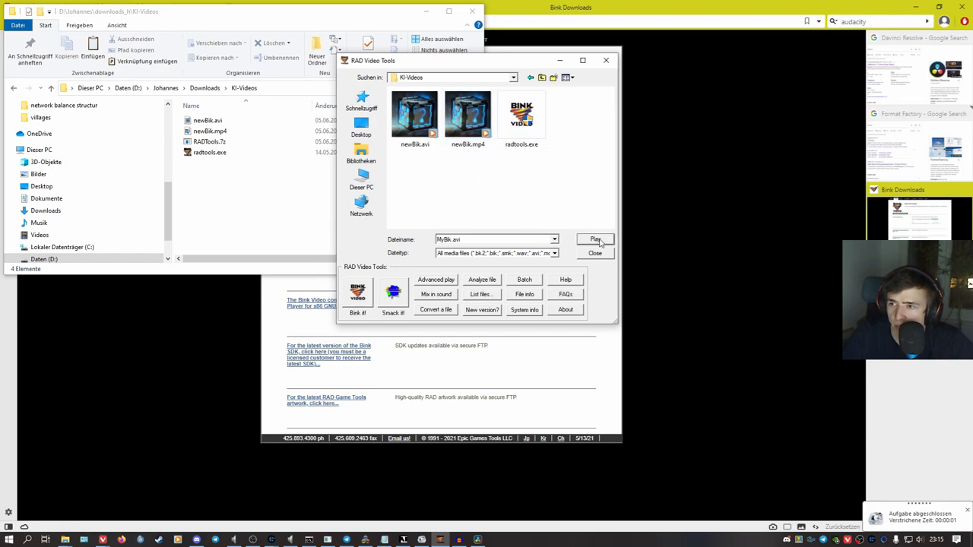
mouse_move(436, 179)
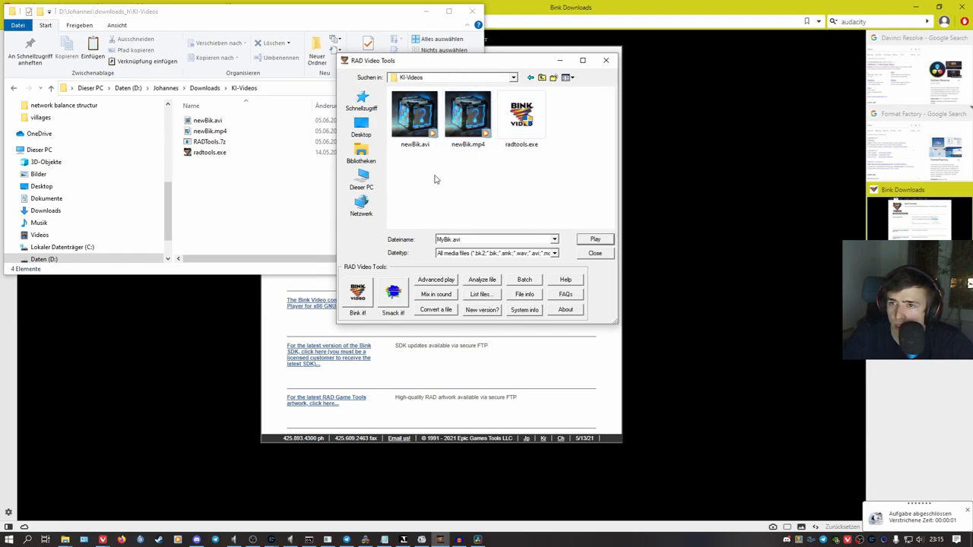
click(413, 118)
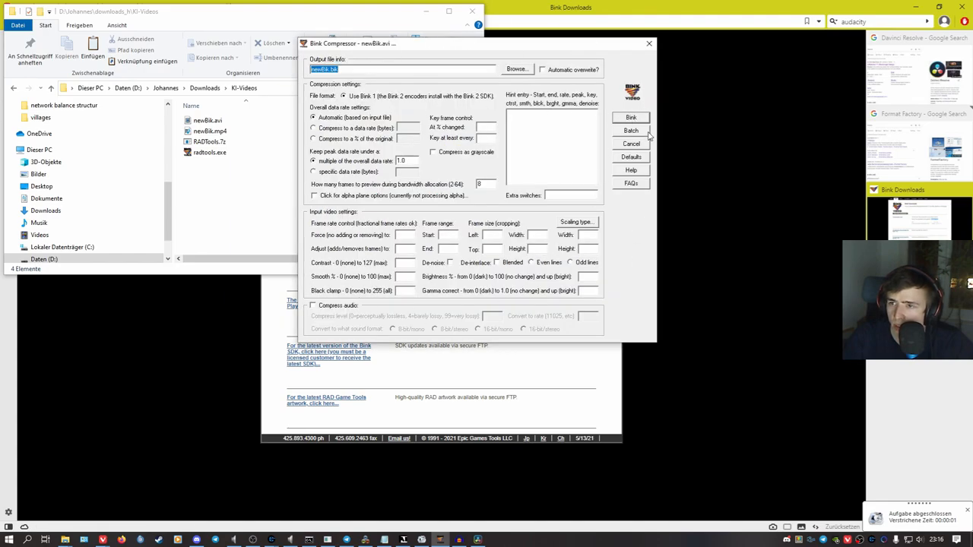
click(631, 117)
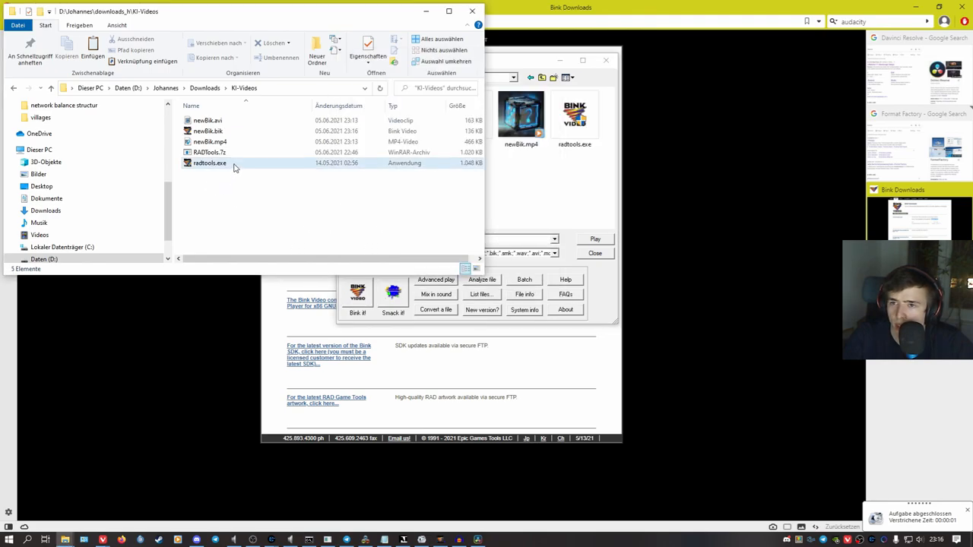
Copy newBik.bik as ma_angry, ma_natural, ma_nervous and ma_taunt.bik into the game's binks folder.
click(207, 131)
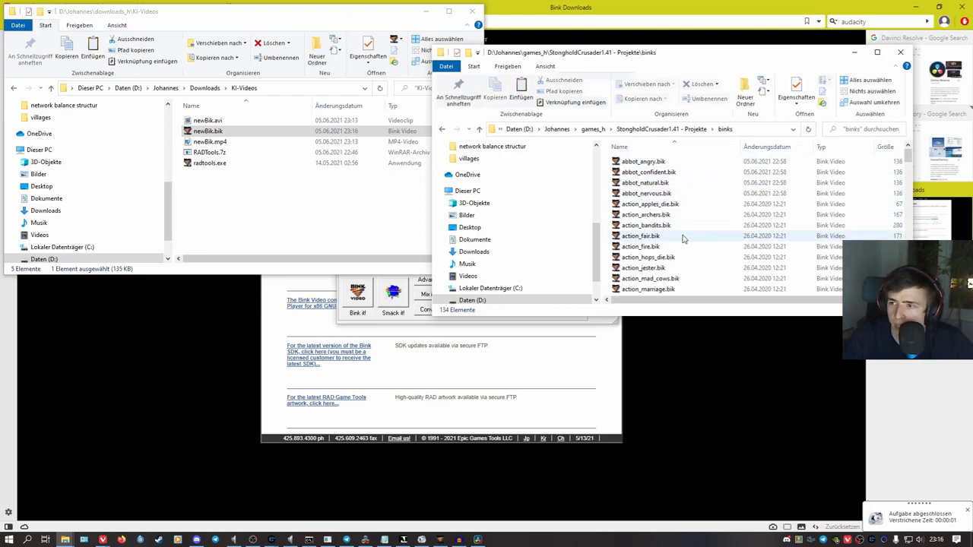
scroll(down, 3)
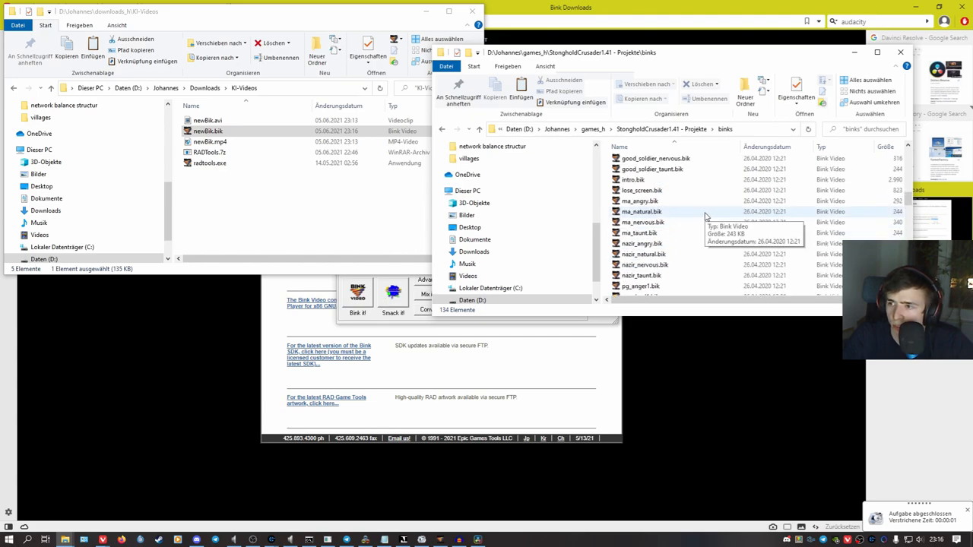
click(642, 201)
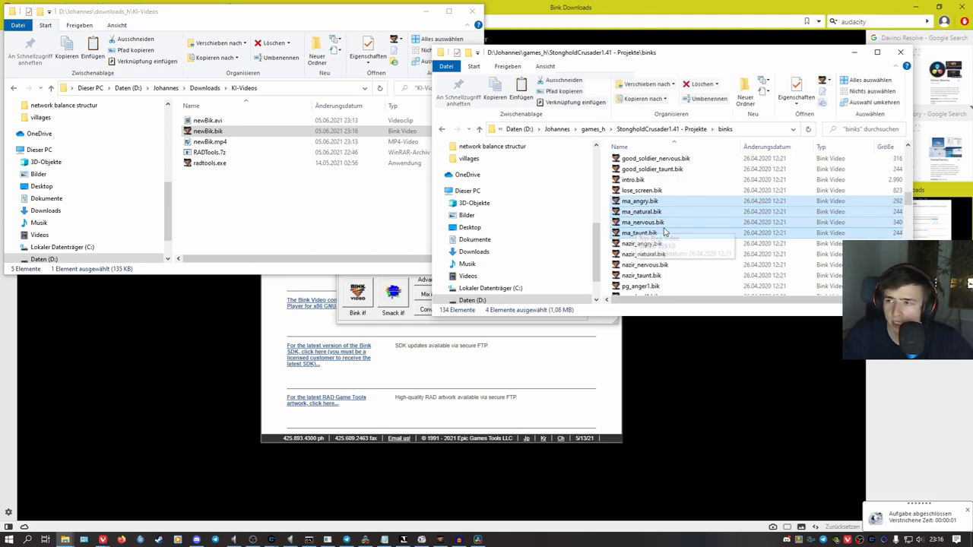
scroll(down, 3)
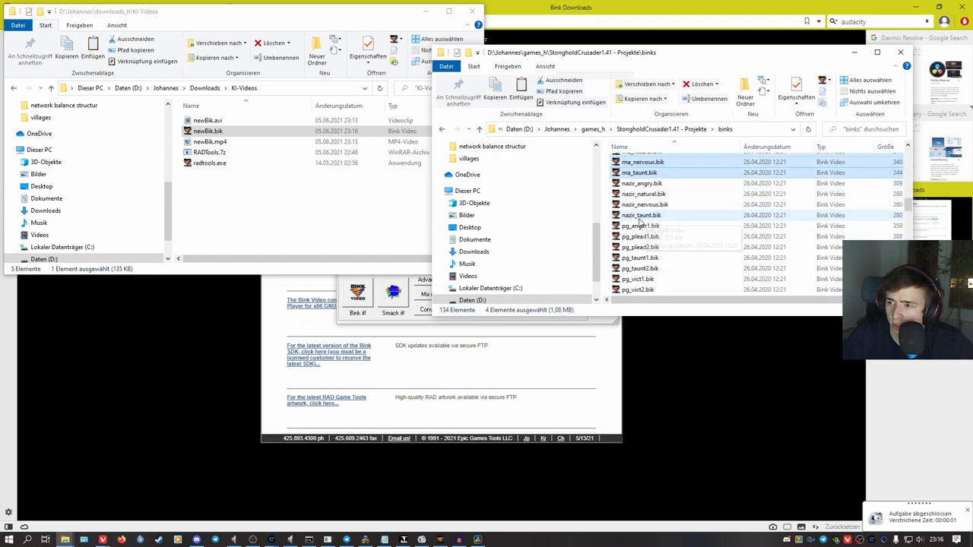
scroll(down, 3)
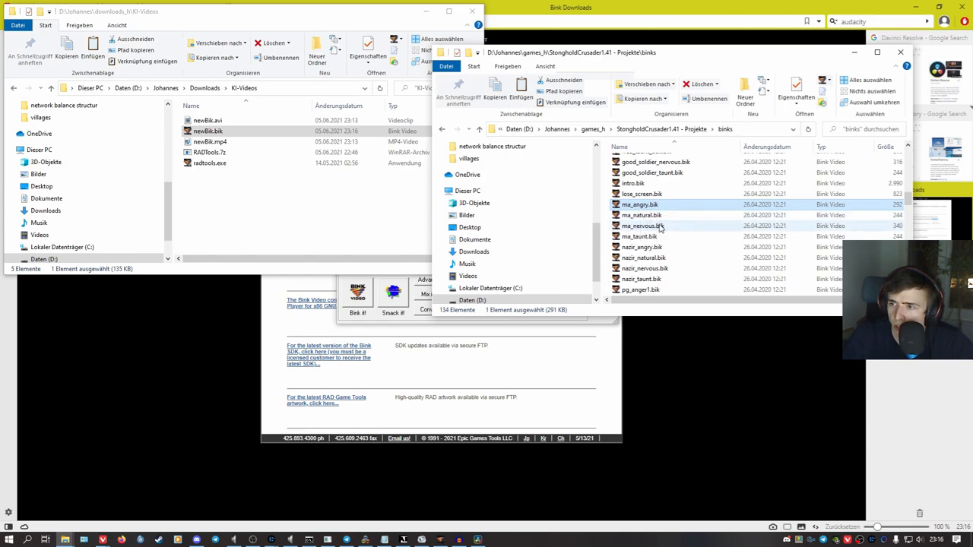
click(638, 237)
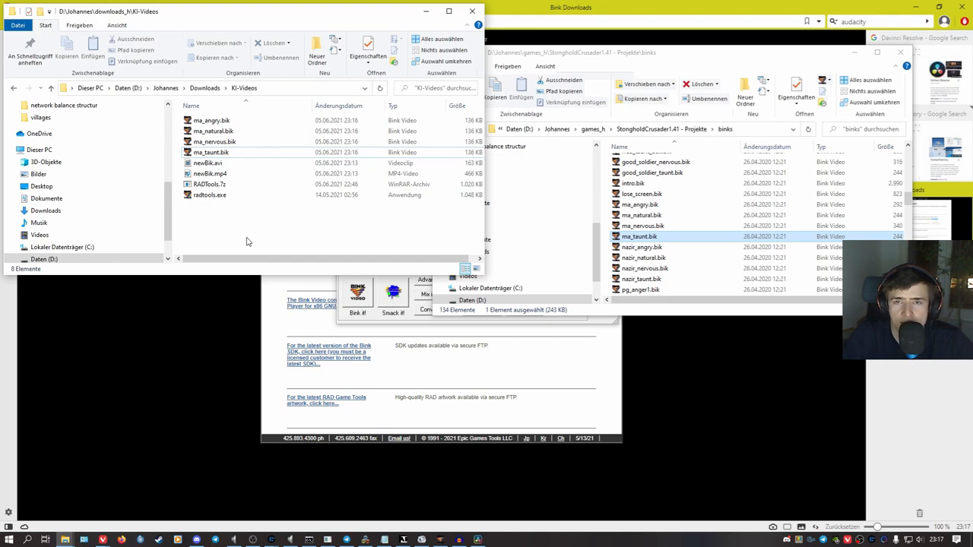
mouse_move(246, 194)
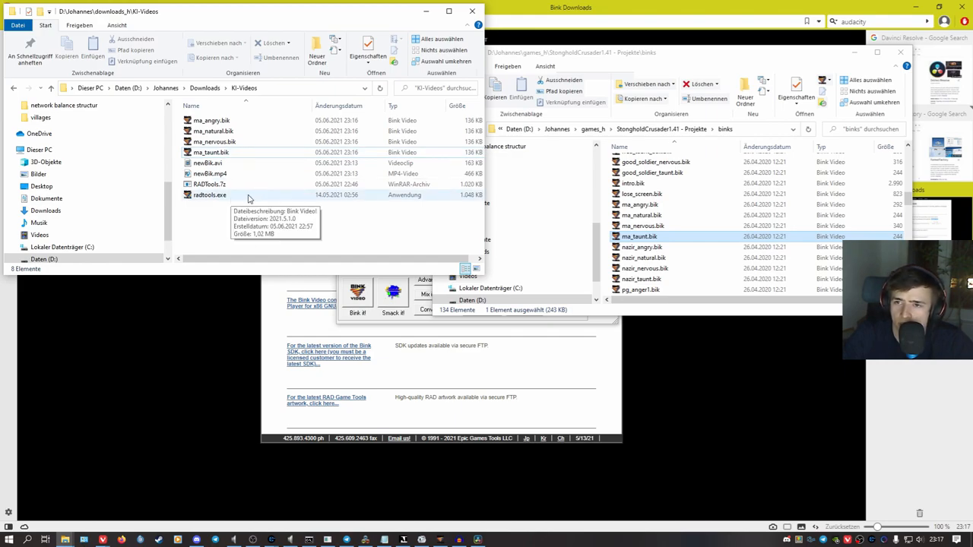
mouse_move(228, 152)
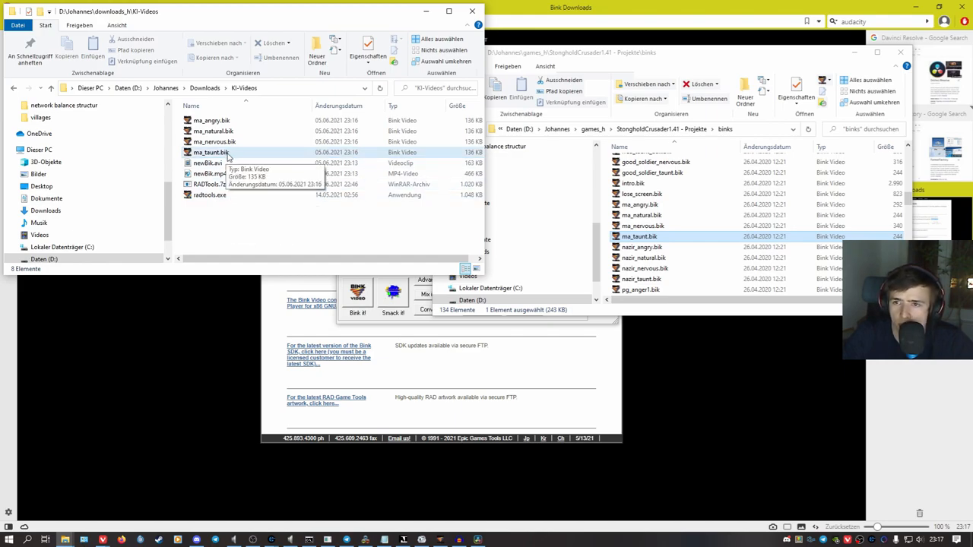
mouse_move(683, 258)
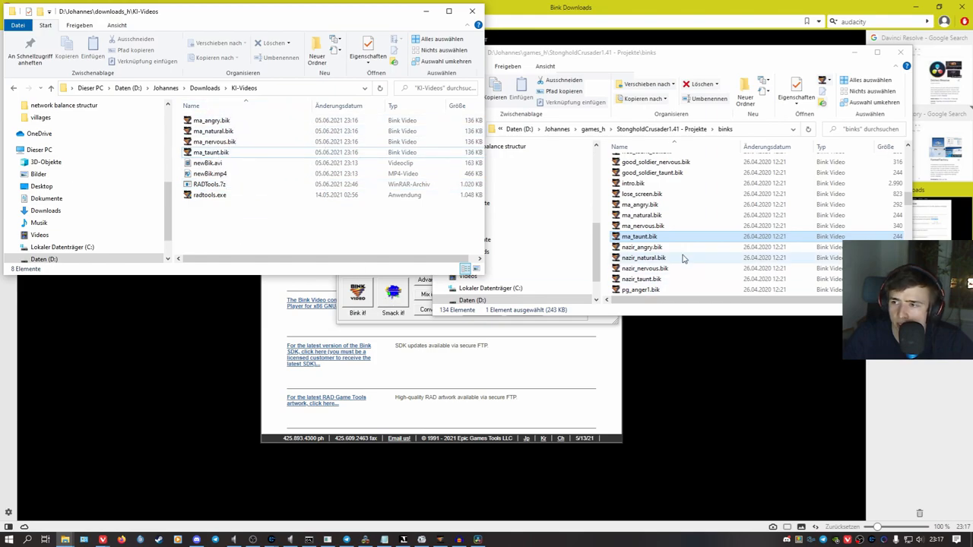
mouse_move(213, 152)
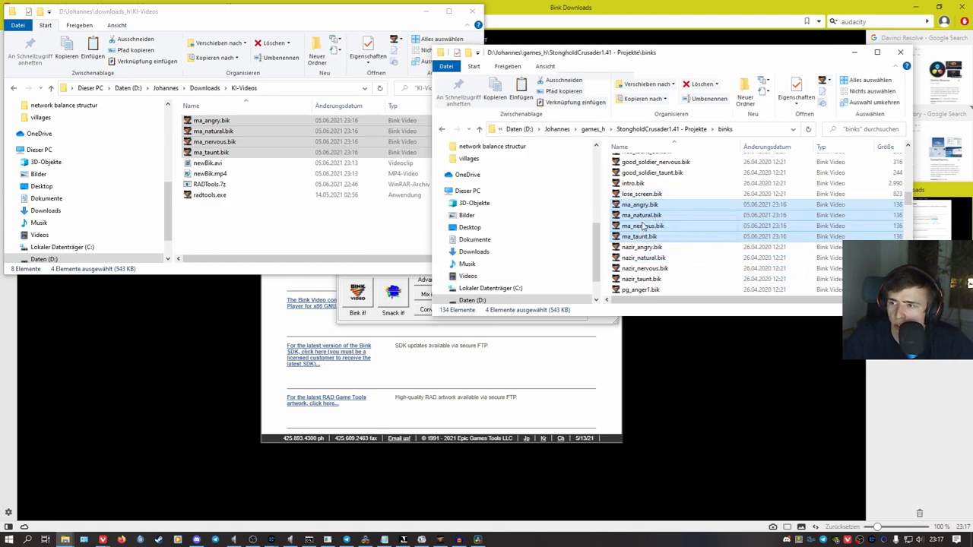
Search the game's fx folder for 'ma' and play ma_add_player_01.wav.
click(266, 228)
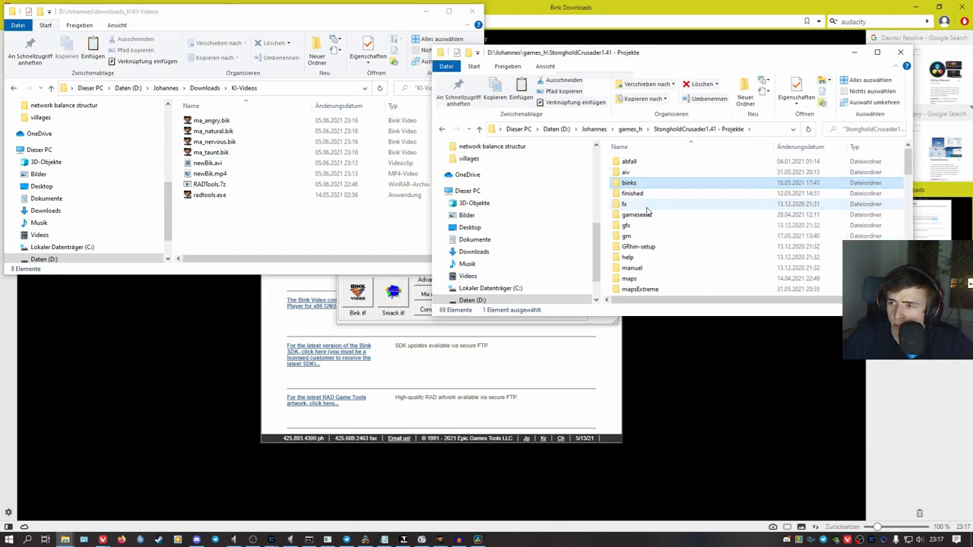
double_click(623, 204)
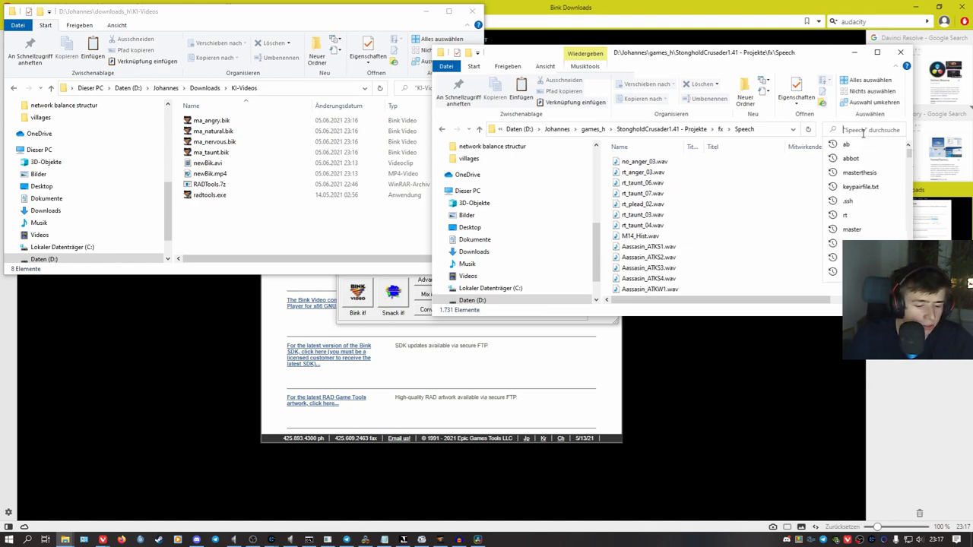
text(ma_)
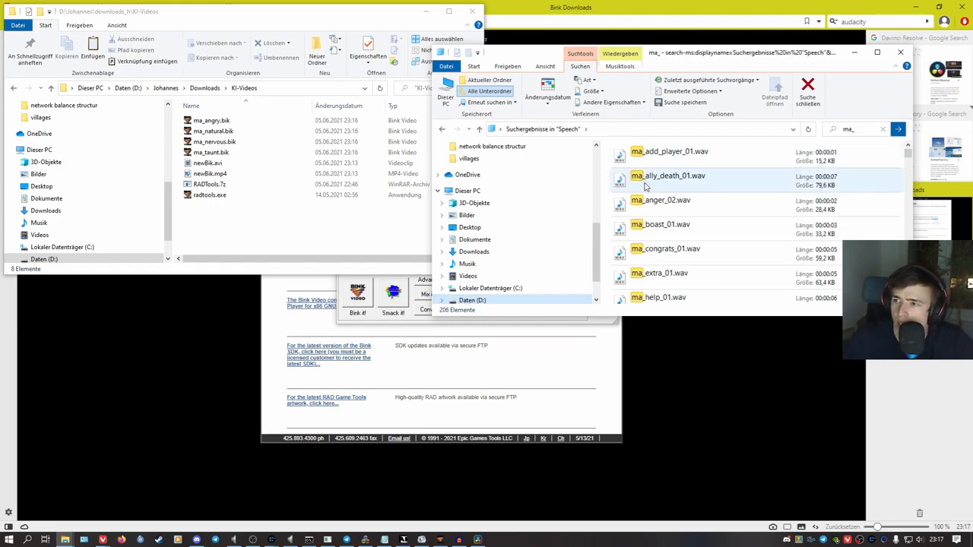
click(669, 152)
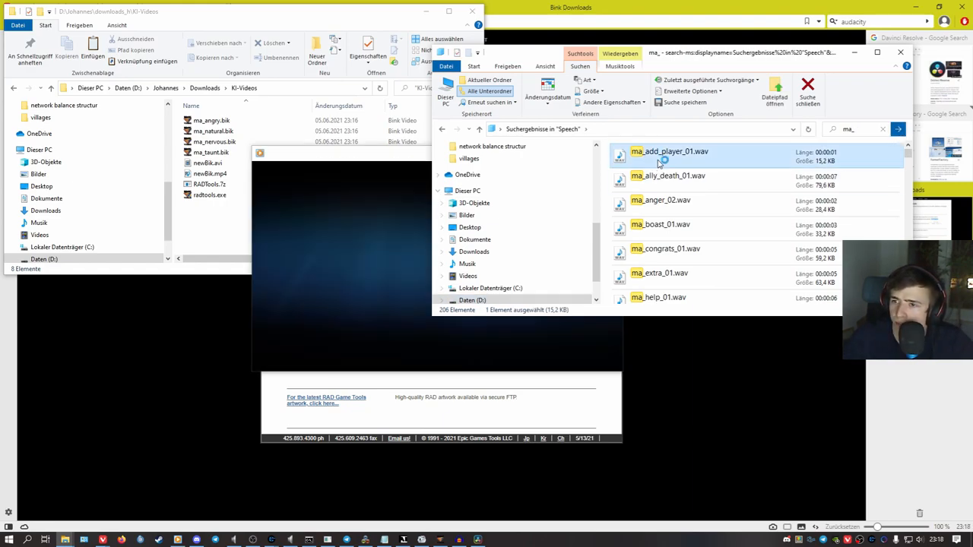
double_click(669, 152)
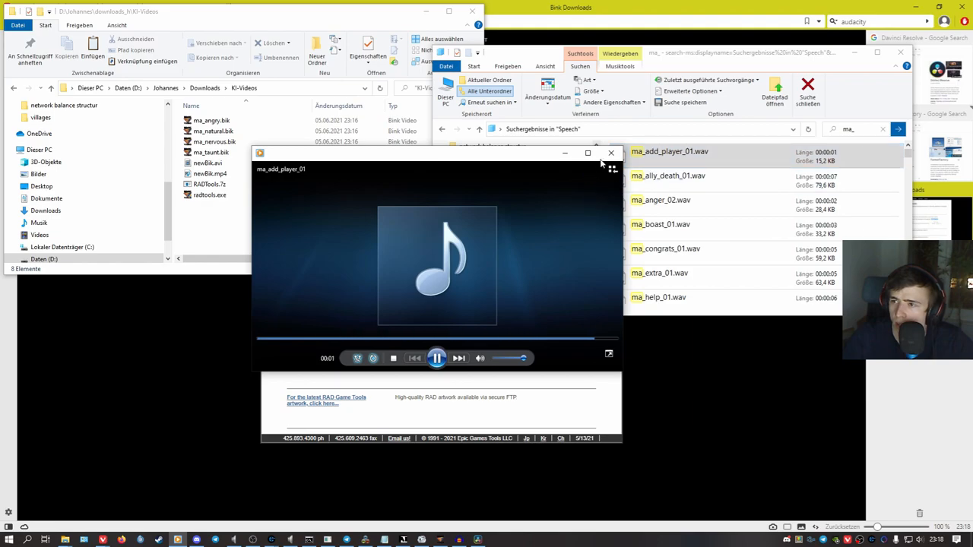
click(611, 152)
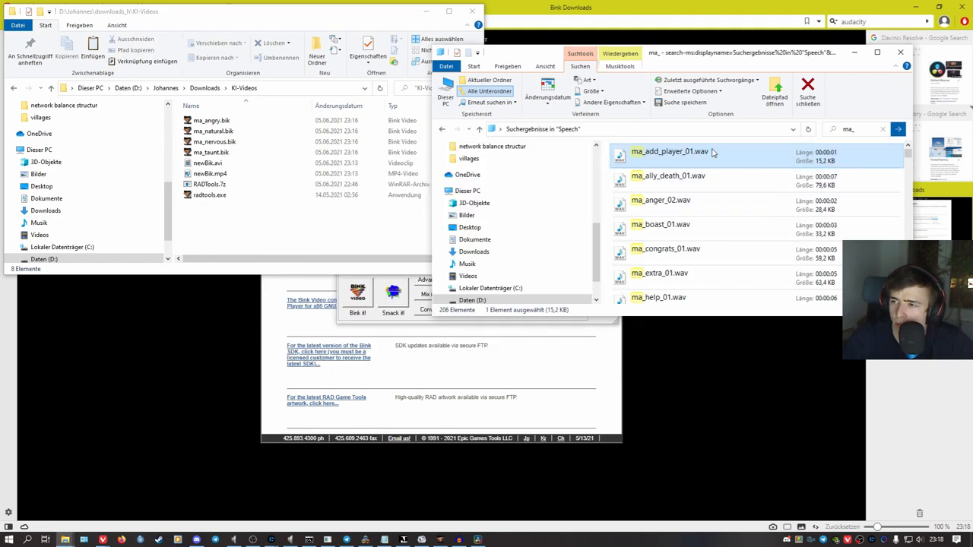
mouse_move(651, 157)
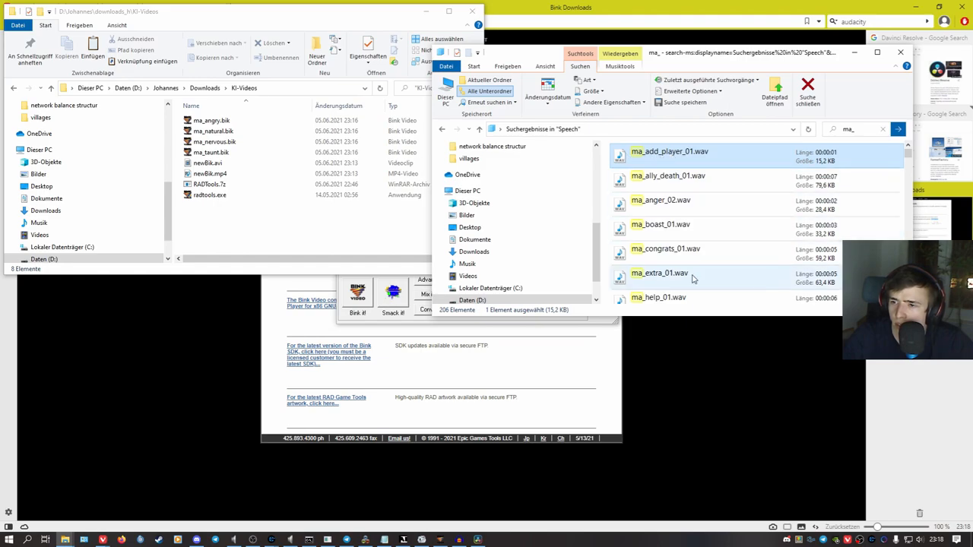
Play ma_taunt_03.wav from the search results and close the player.
scroll(down, 3)
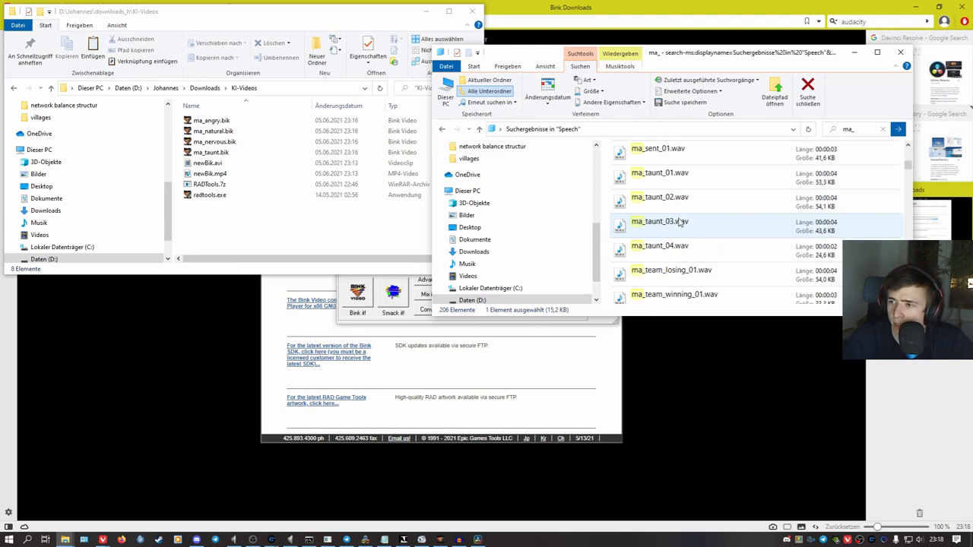
double_click(660, 221)
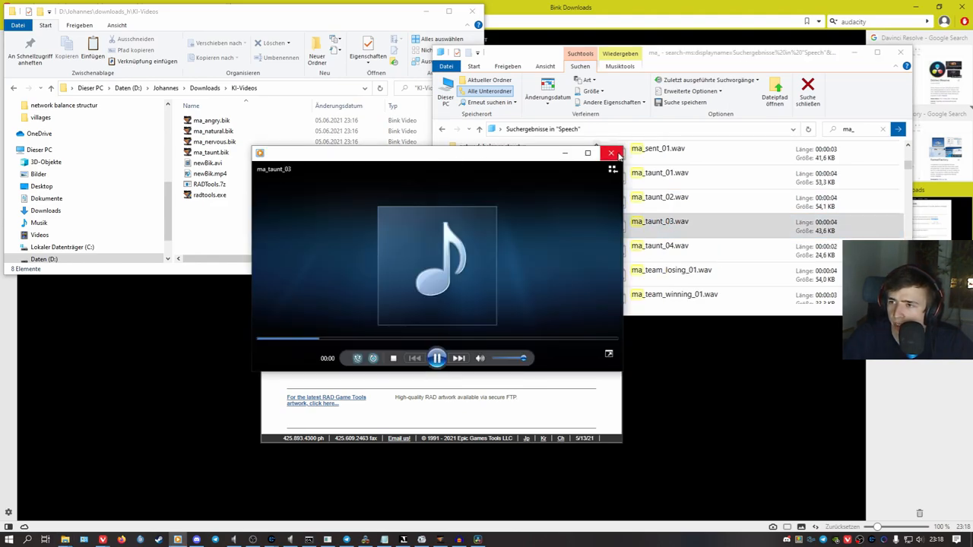
click(611, 152)
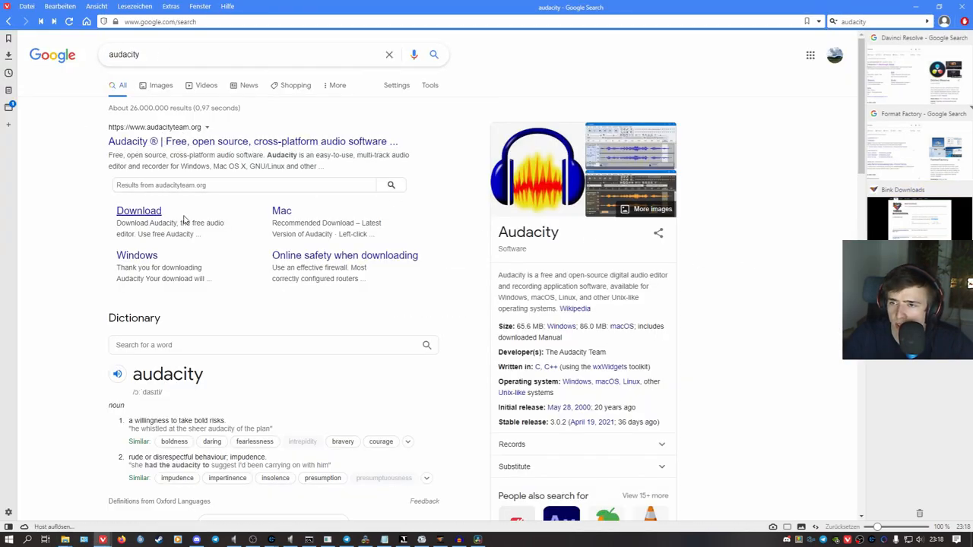
Launch Audacity, select the microphone as recording device and record the voice line.
click(138, 210)
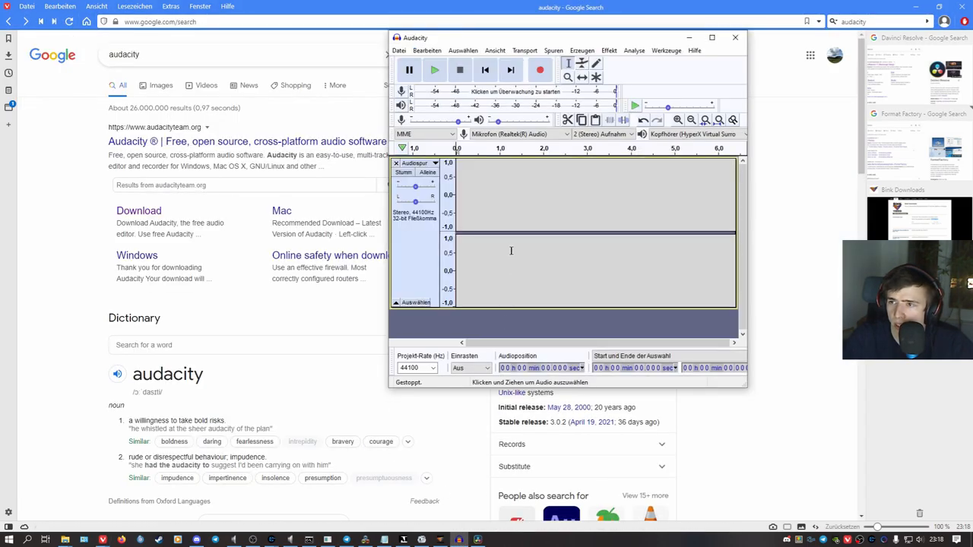
click(520, 134)
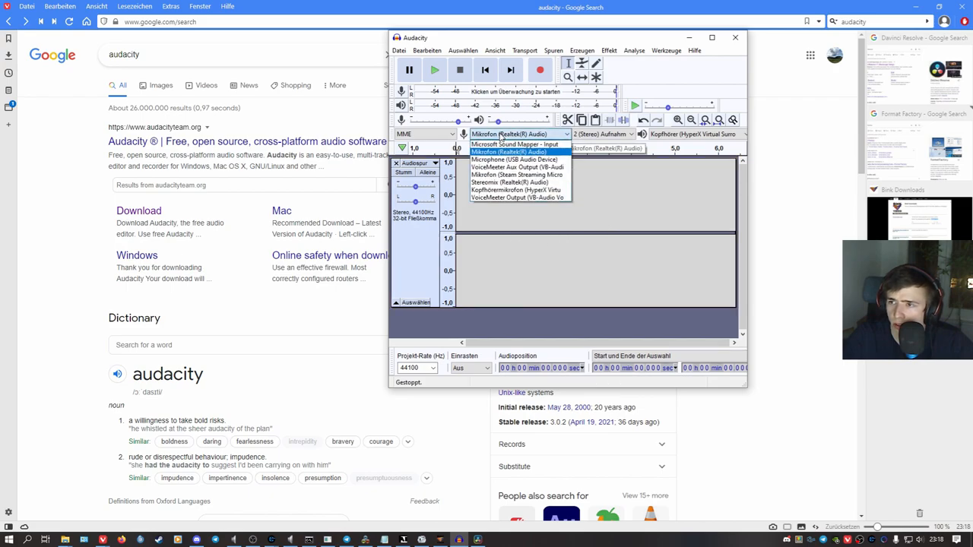
click(508, 152)
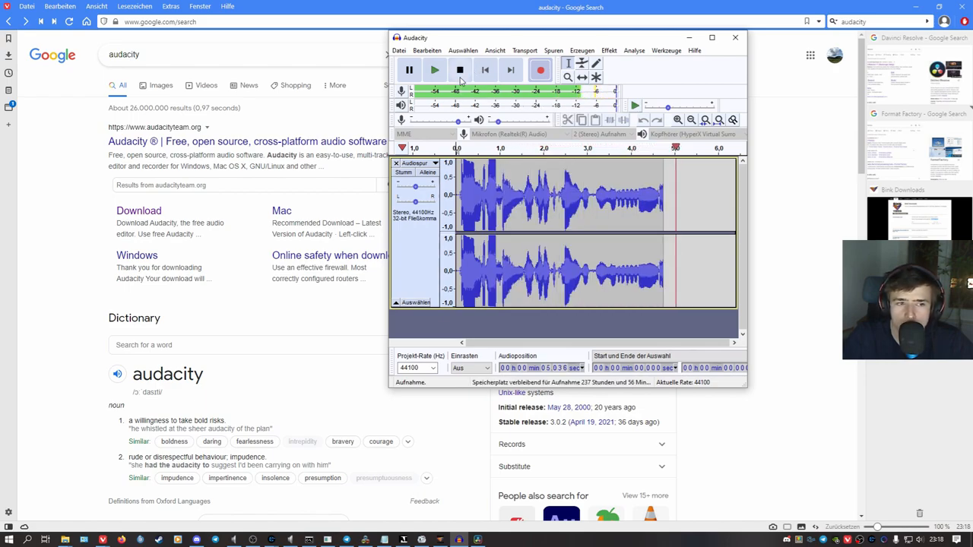
click(459, 70)
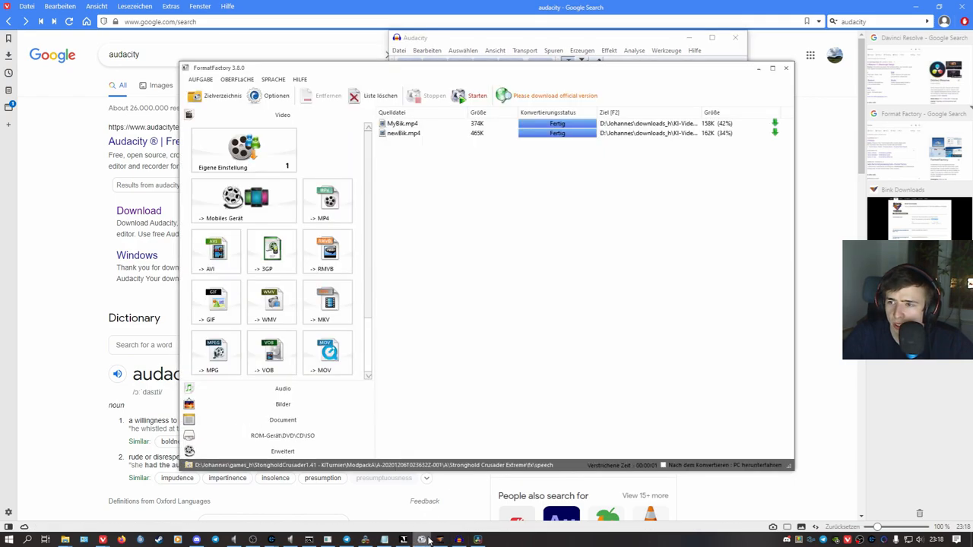
Play back the recorded take to check it.
click(421, 540)
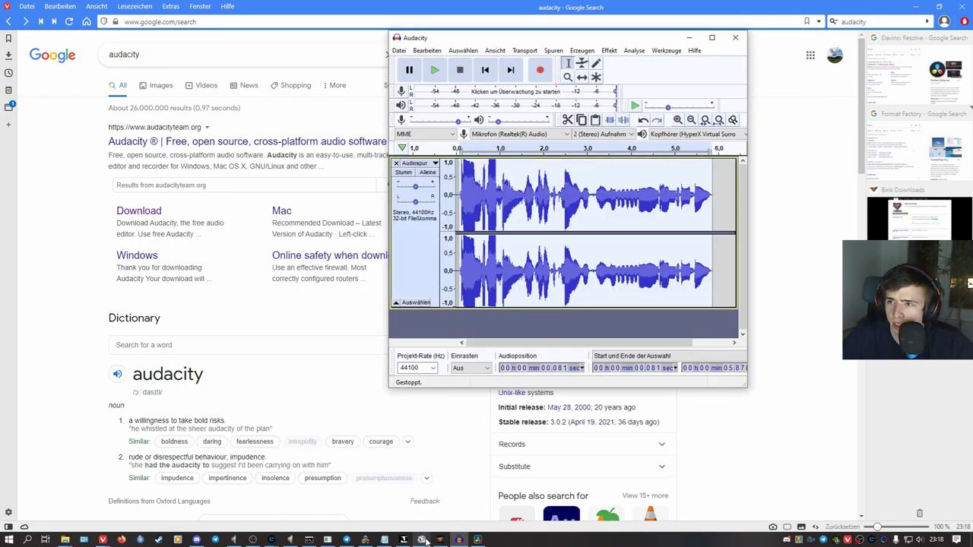
click(593, 198)
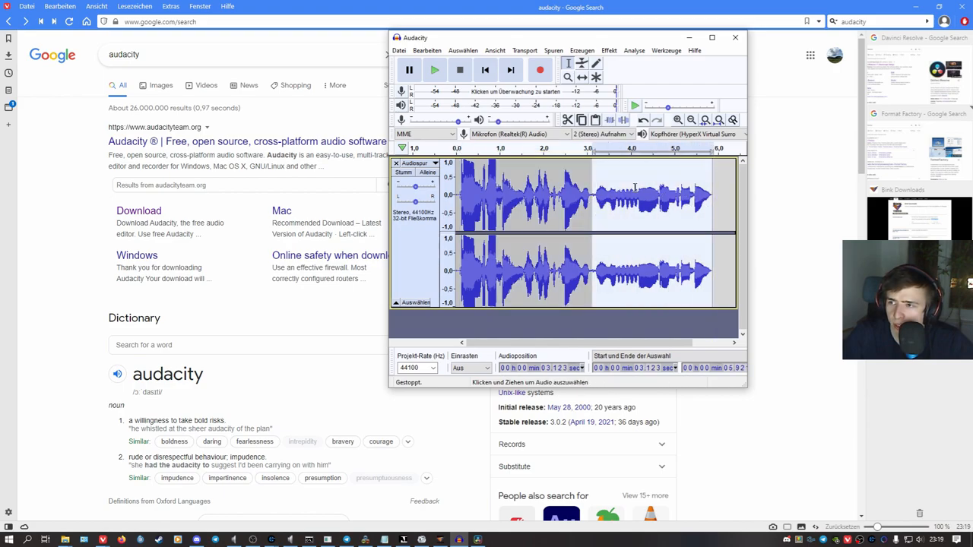
click(434, 70)
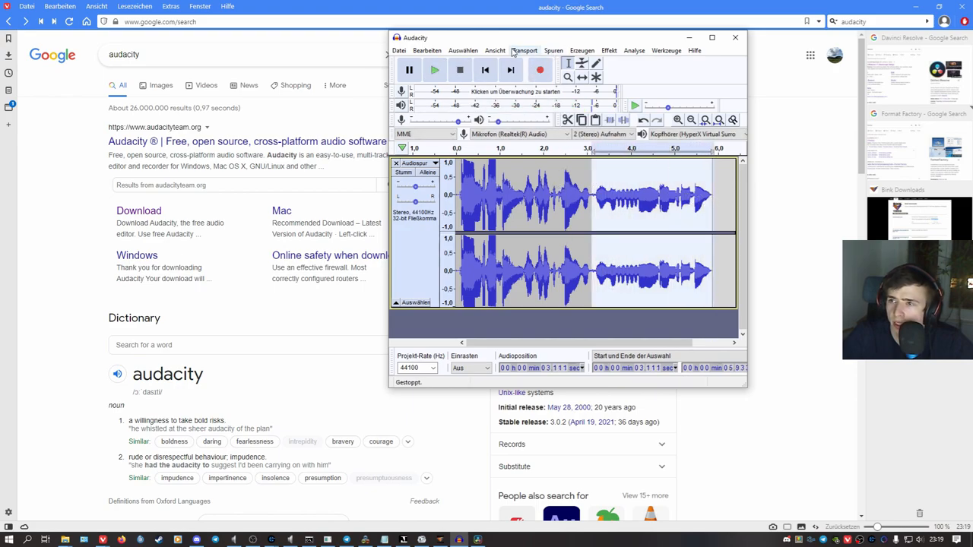
mouse_move(608, 51)
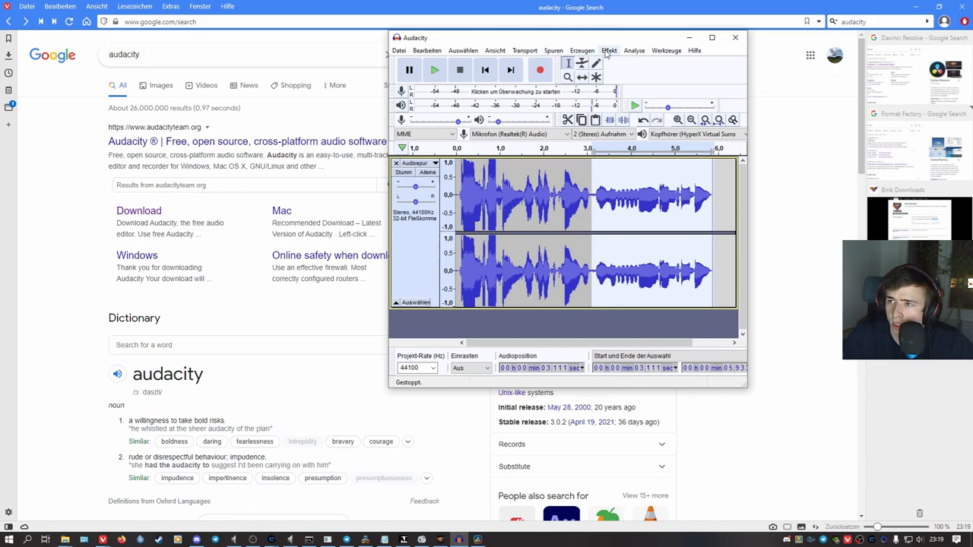
click(608, 50)
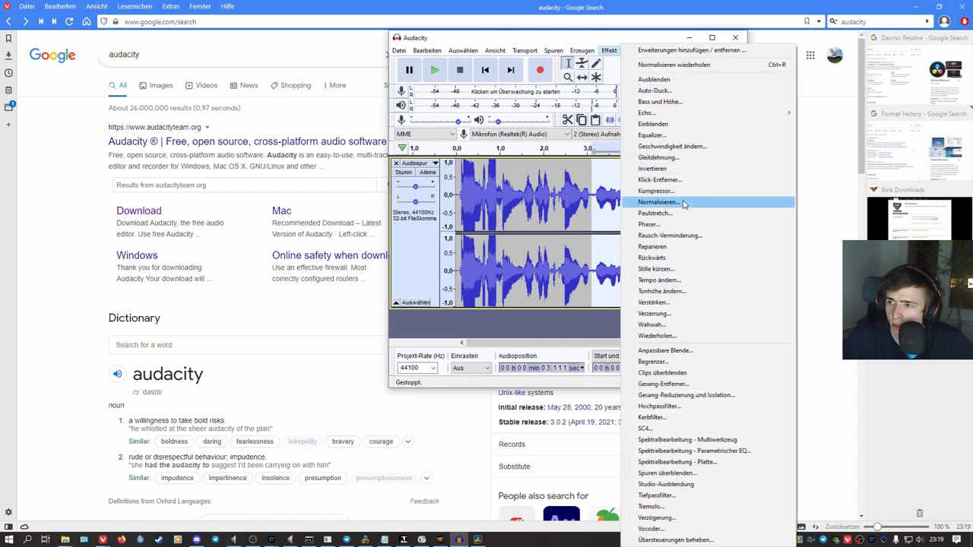
Apply Normalize with default settings to the recorded track.
click(658, 201)
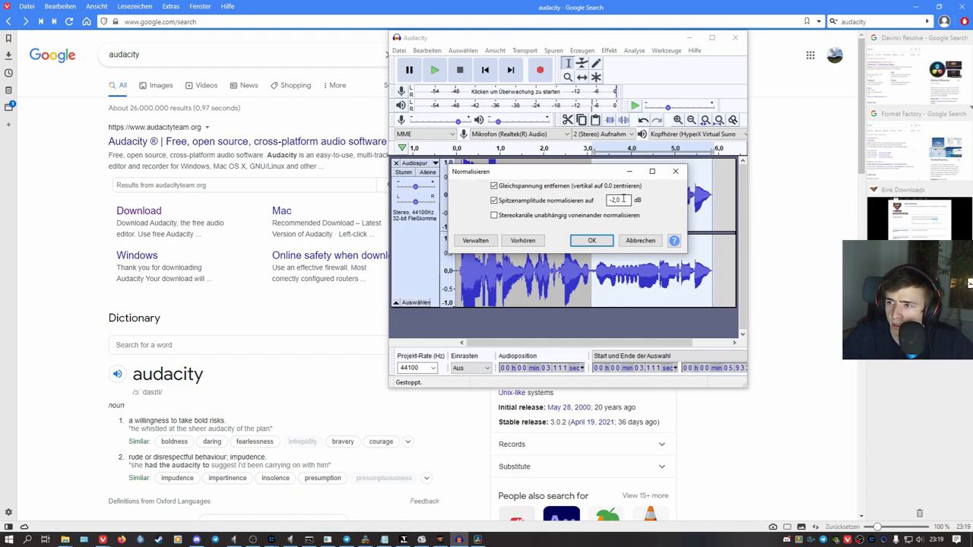
click(591, 240)
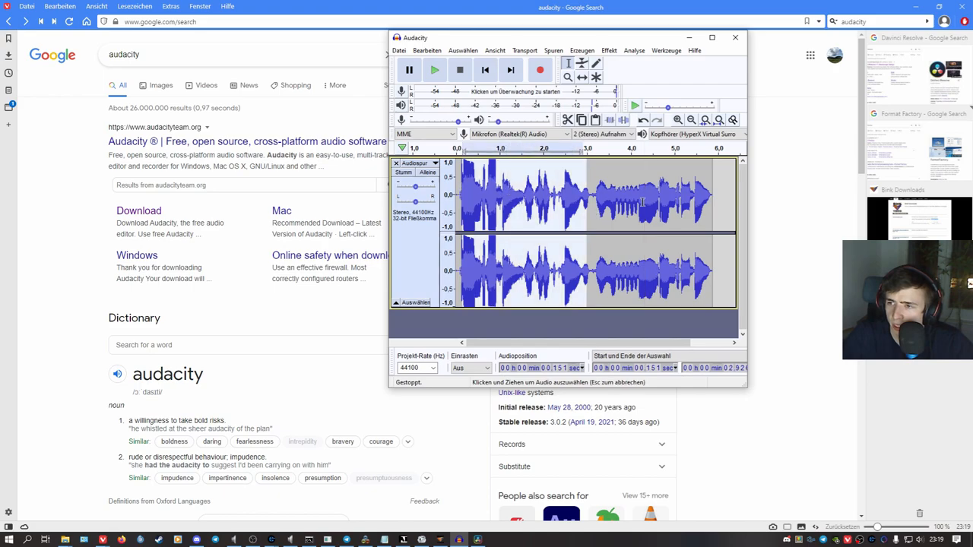
click(399, 50)
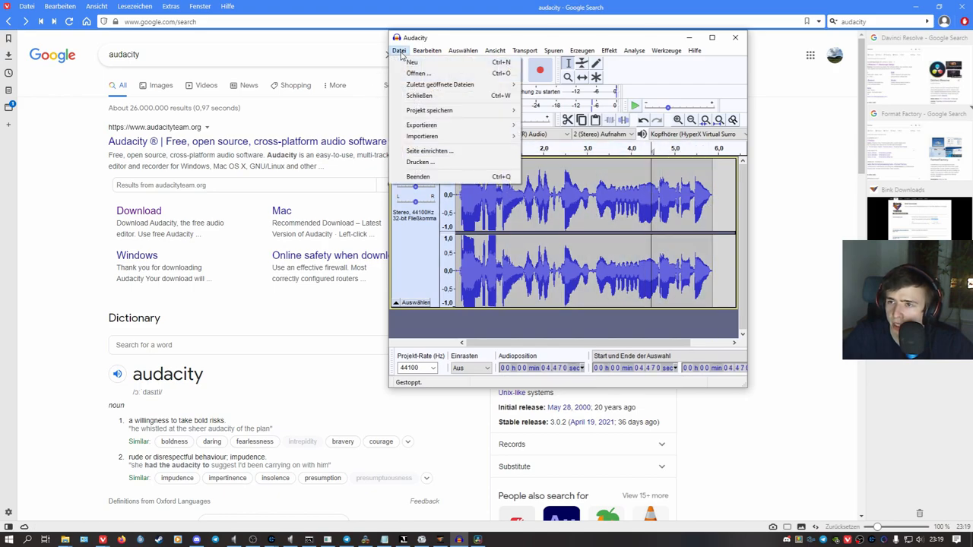
Export the recording as WAV named ma_add_player_01.wav into the KI-Videos folder.
click(423, 125)
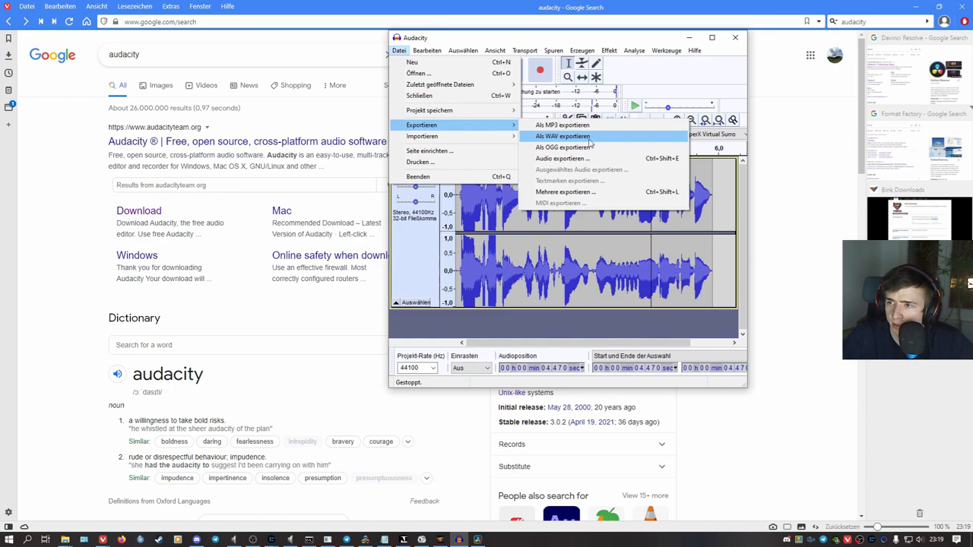
click(562, 137)
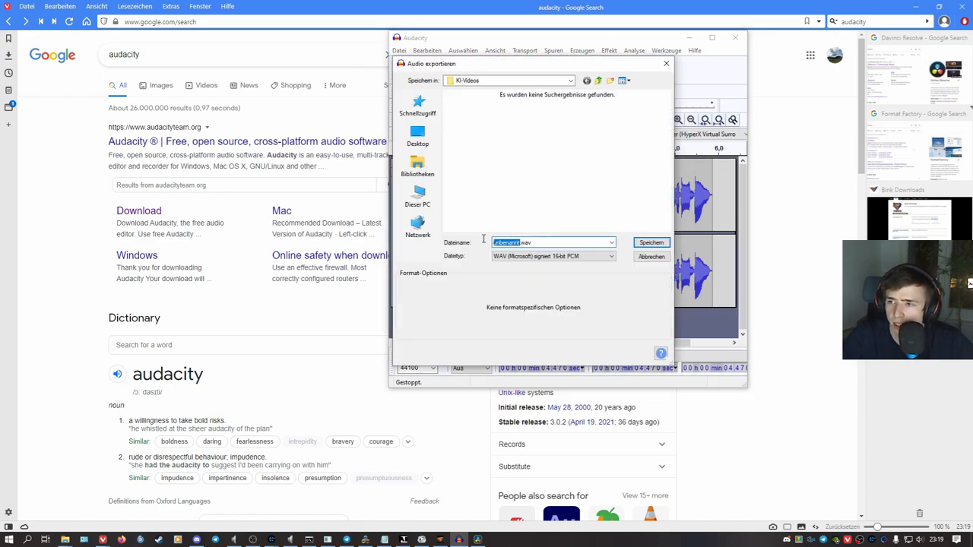
mouse_move(480, 218)
text(ma_add_player_01)
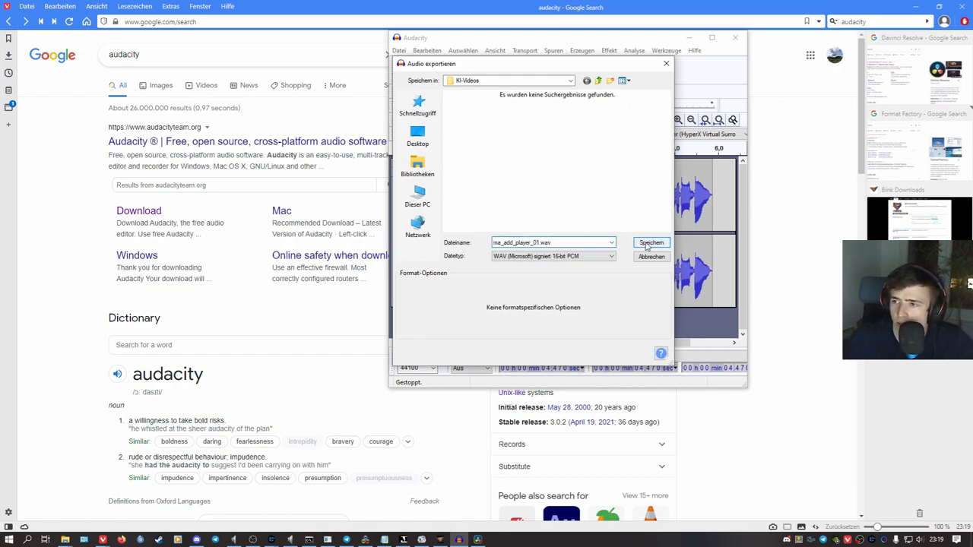
click(651, 243)
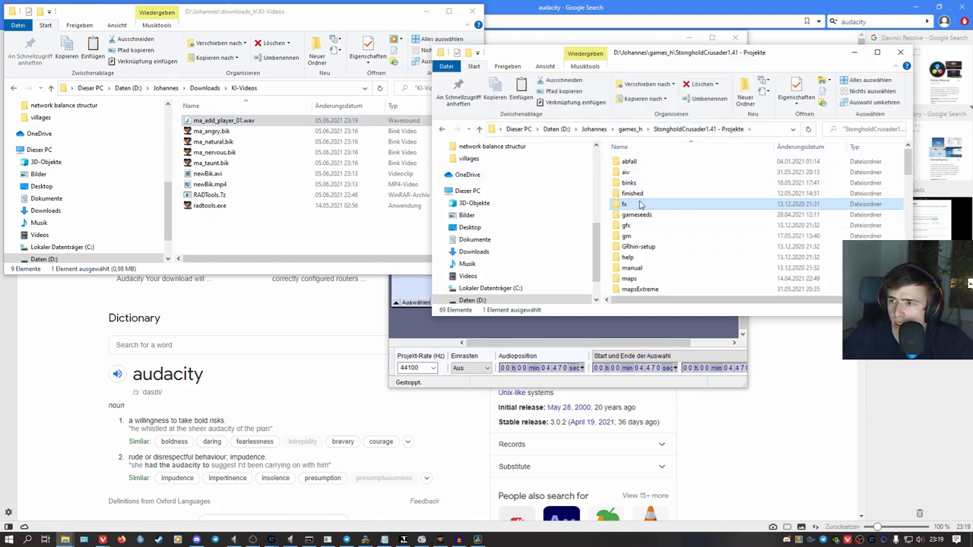
Navigate into the game's fx\Speech folder.
double_click(623, 204)
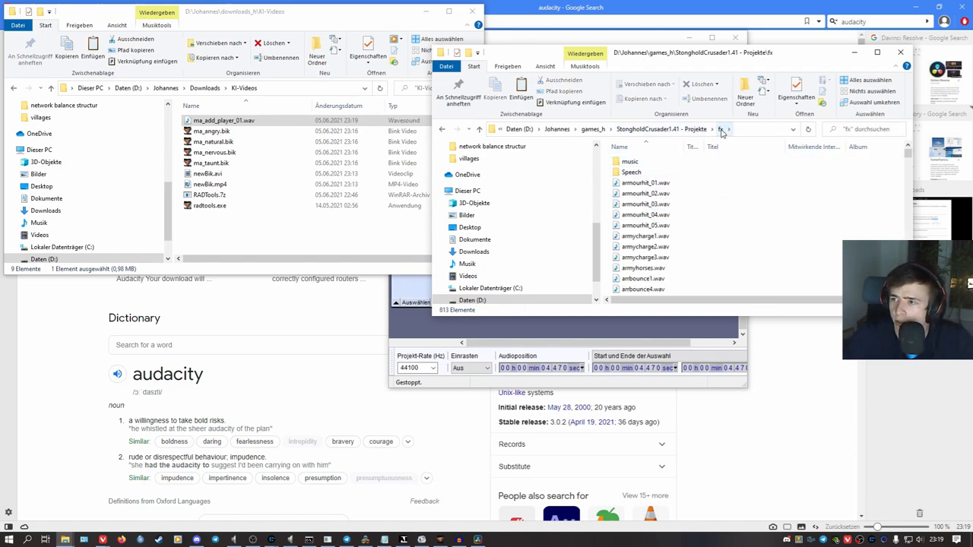
double_click(630, 172)
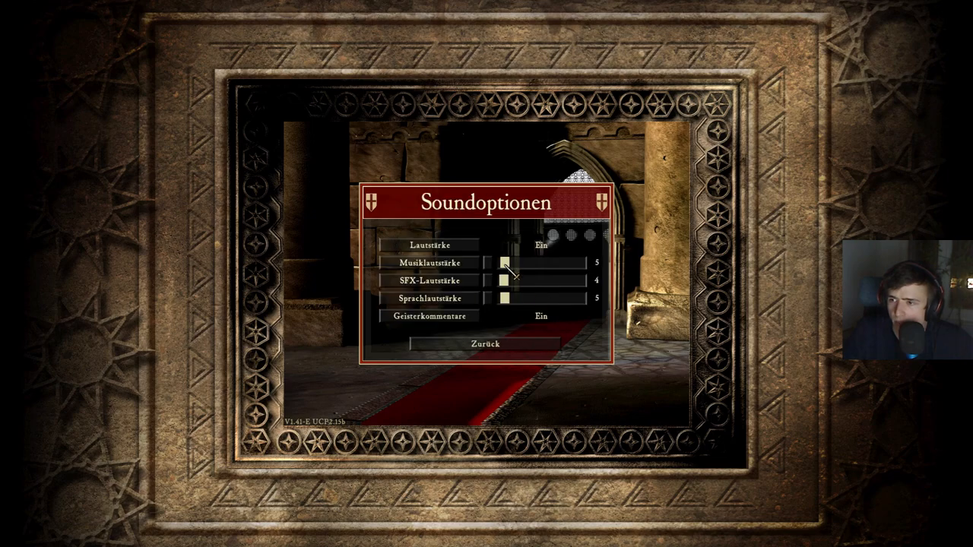
Leave Sound Options and start a skirmish against Marshal AI lords.
click(483, 343)
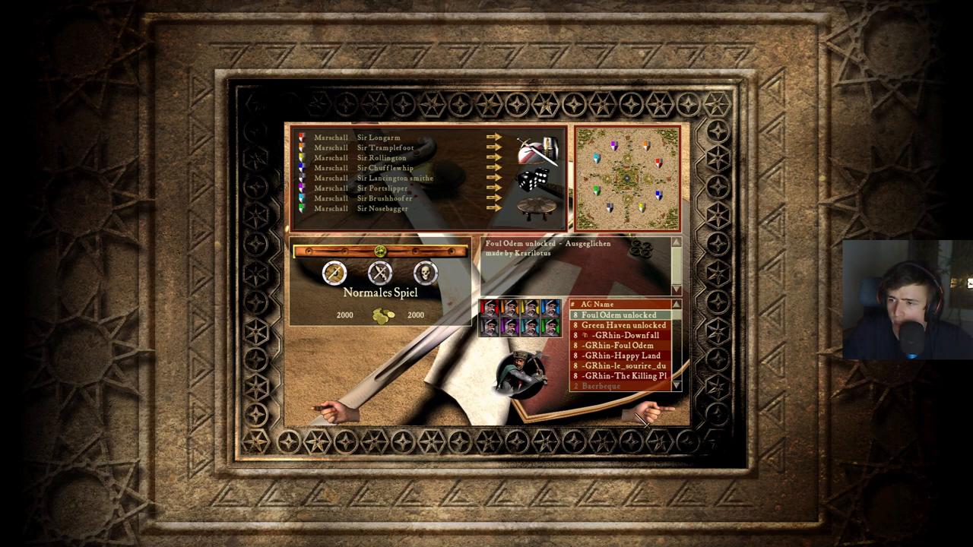
click(427, 272)
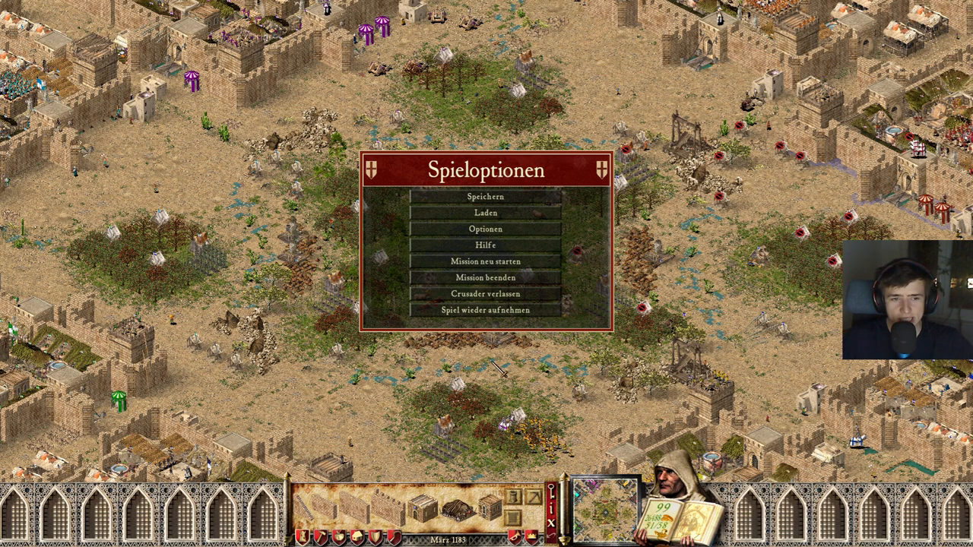
mouse_move(499, 369)
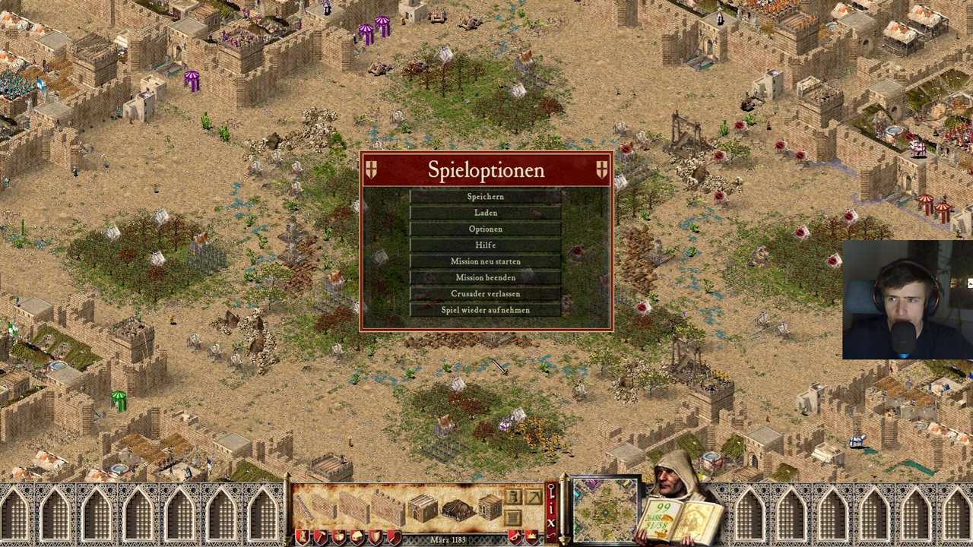